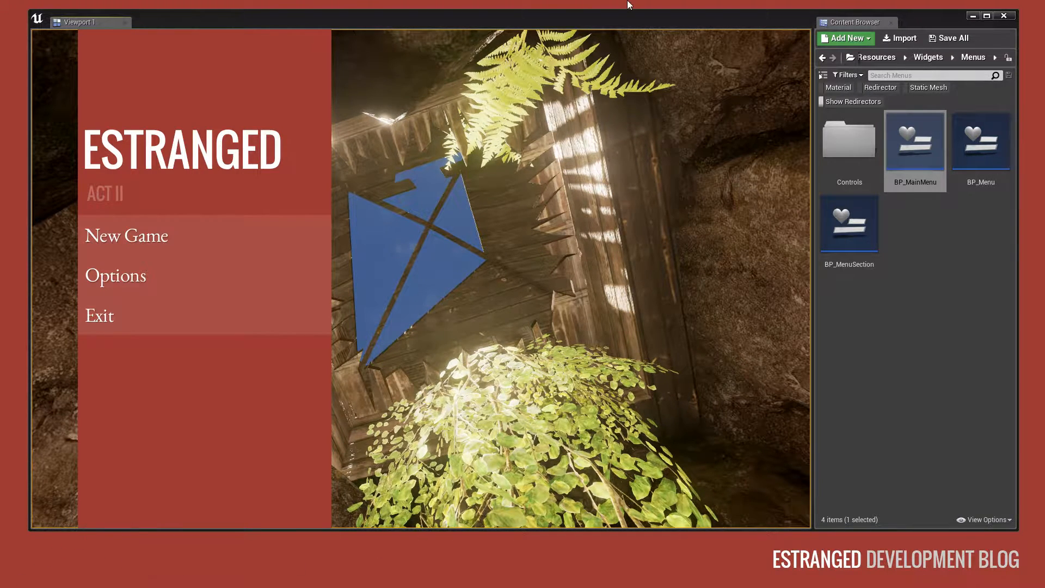
mouse_move(610, 22)
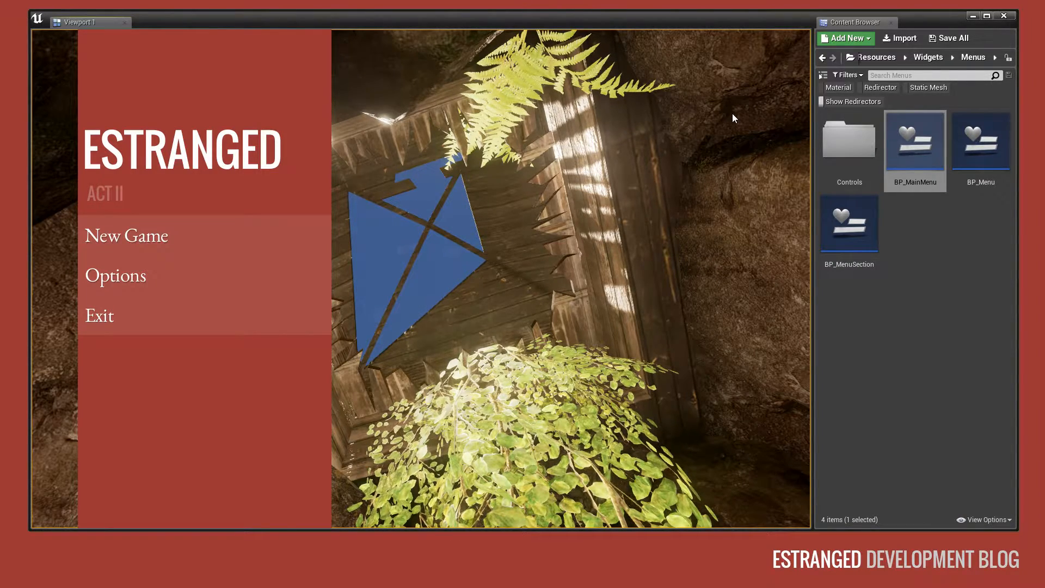
mouse_move(239, 203)
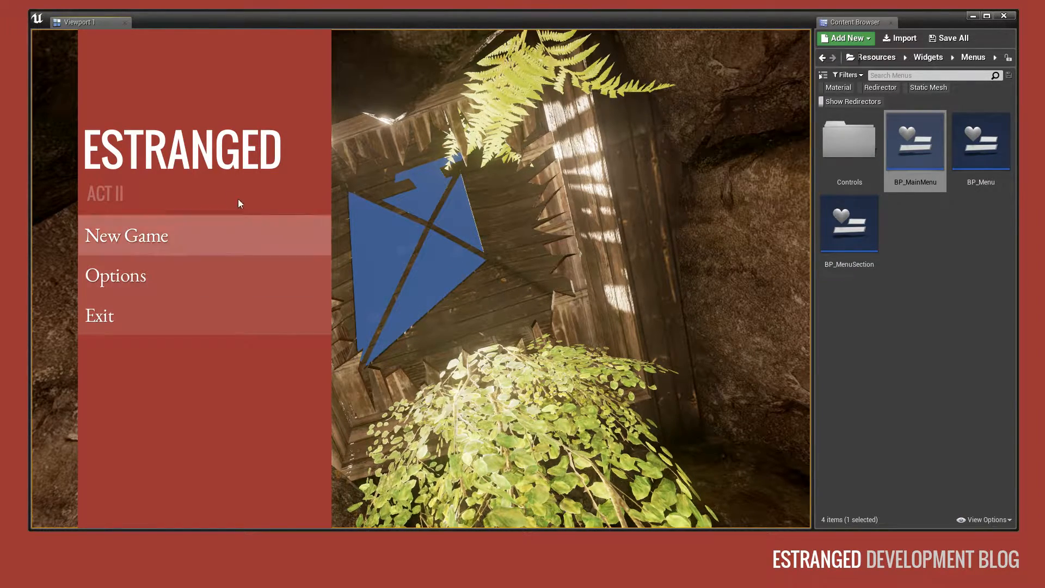
mouse_move(552, 337)
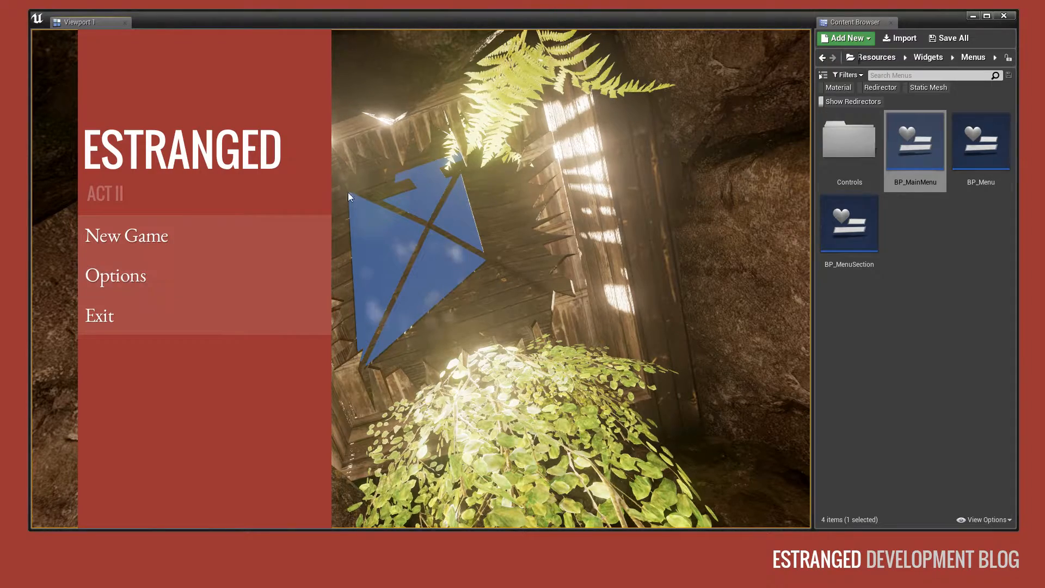
mouse_move(253, 284)
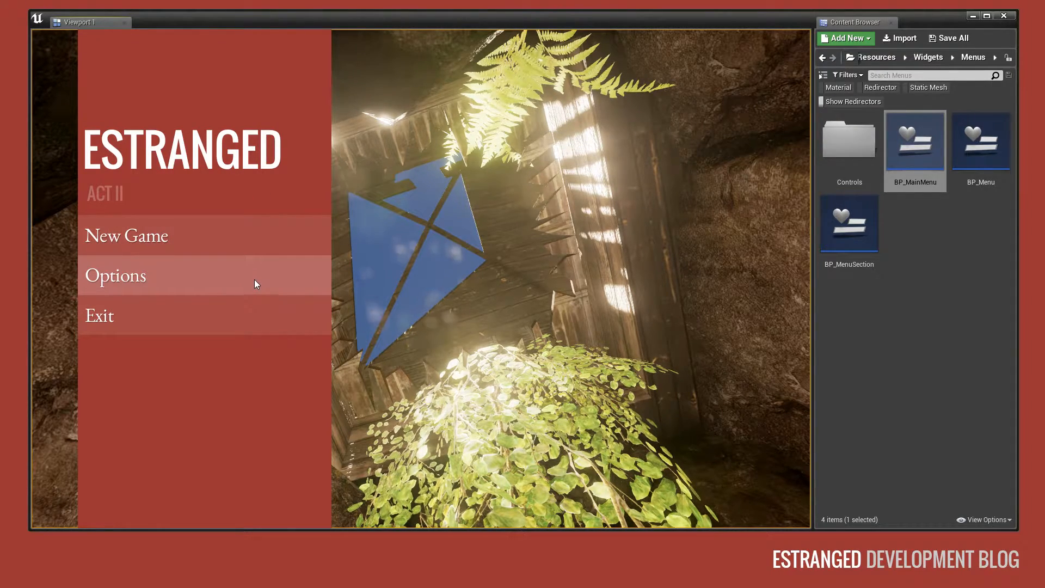
mouse_move(762, 230)
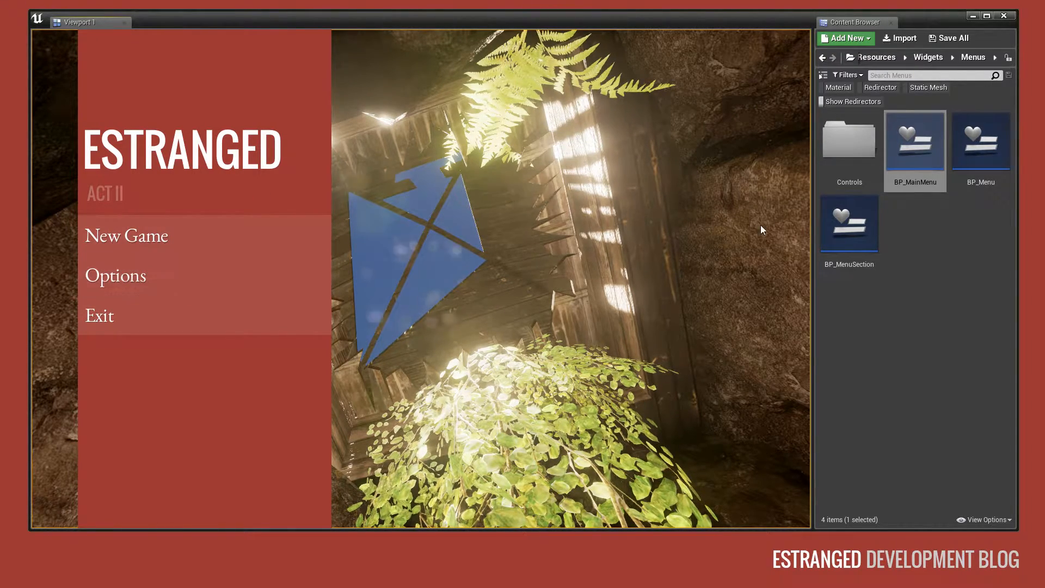
mouse_move(180, 276)
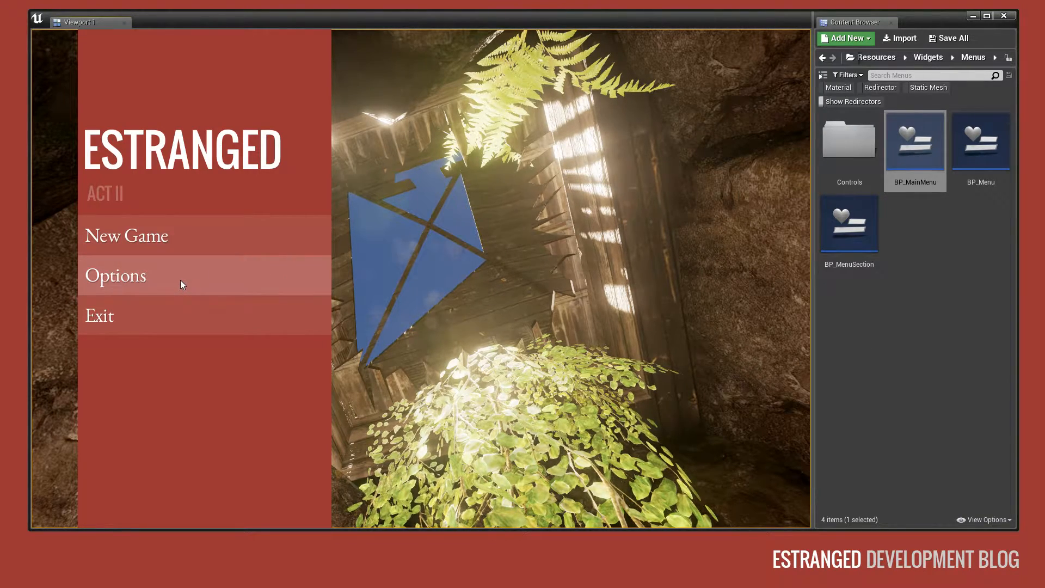
Step: Open Options, view the Screen settings, then go back and open the Graphics page
left_click(115, 274)
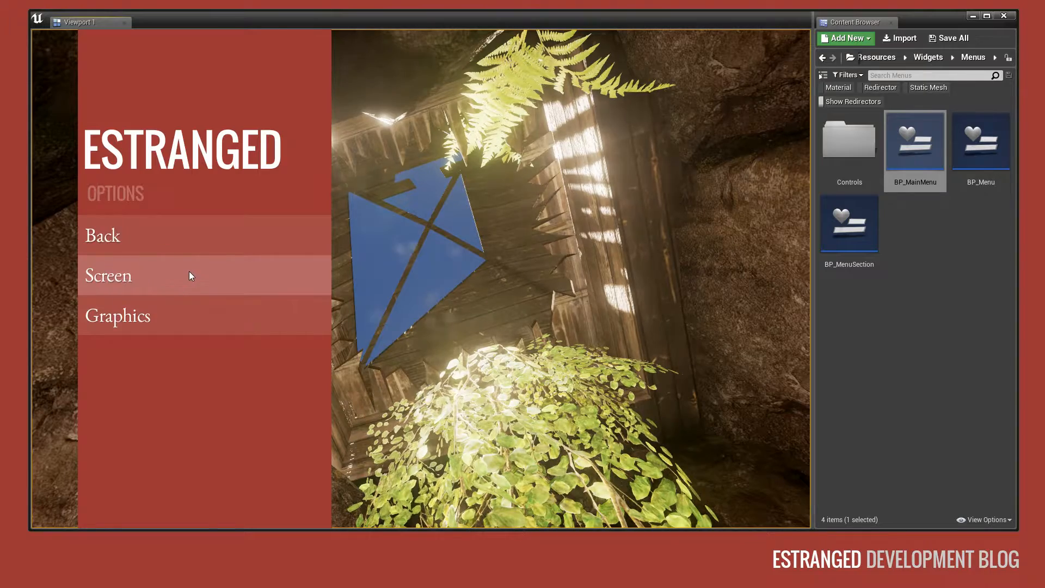
left_click(118, 315)
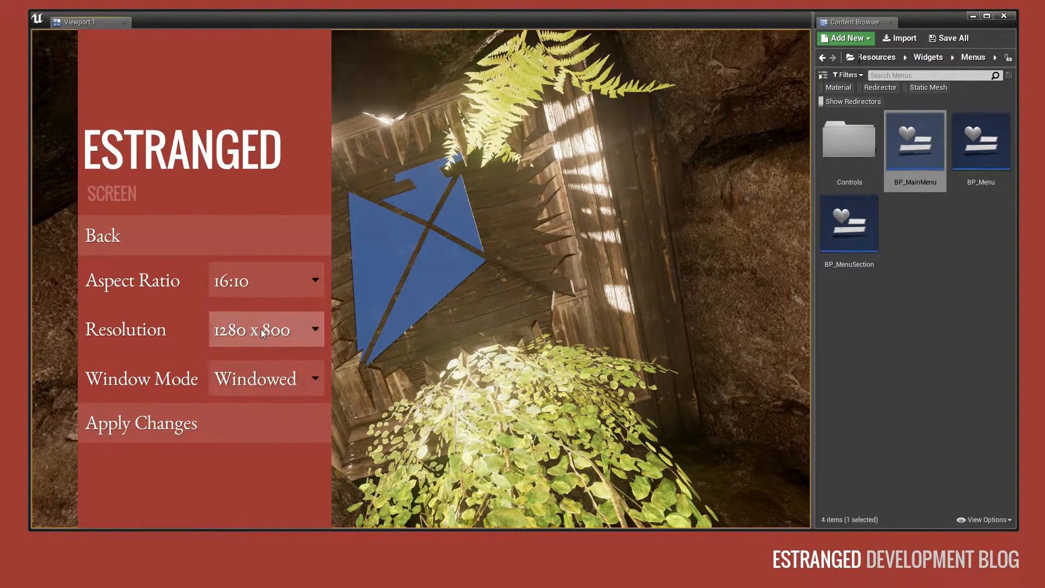
left_click(102, 235)
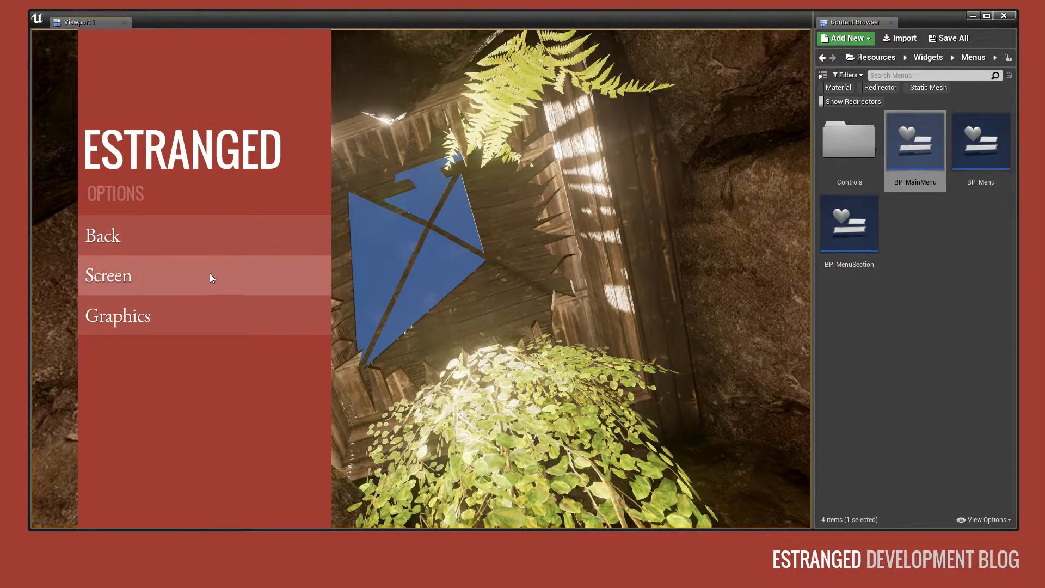
mouse_move(165, 237)
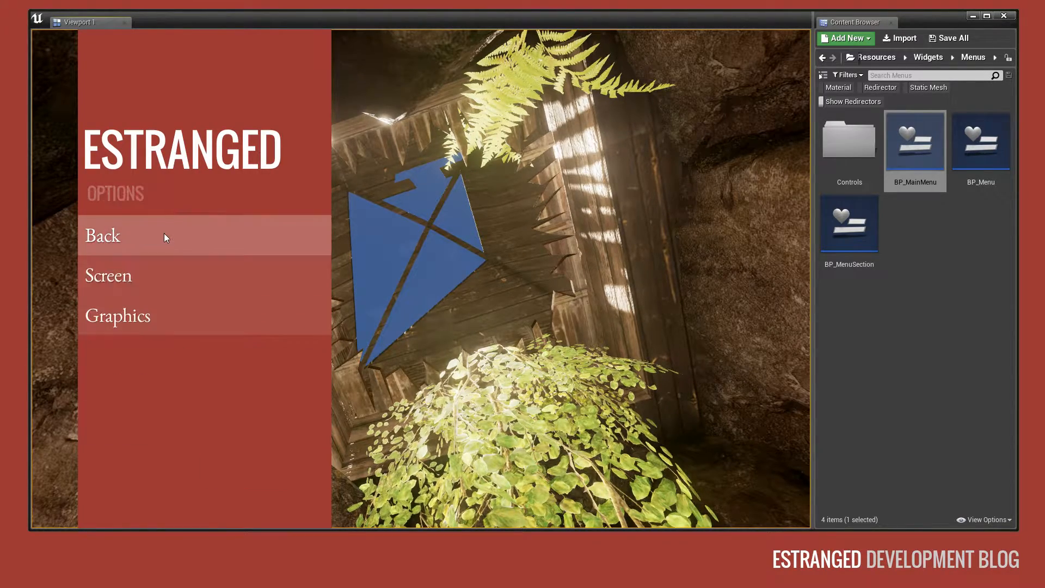
left_click(117, 315)
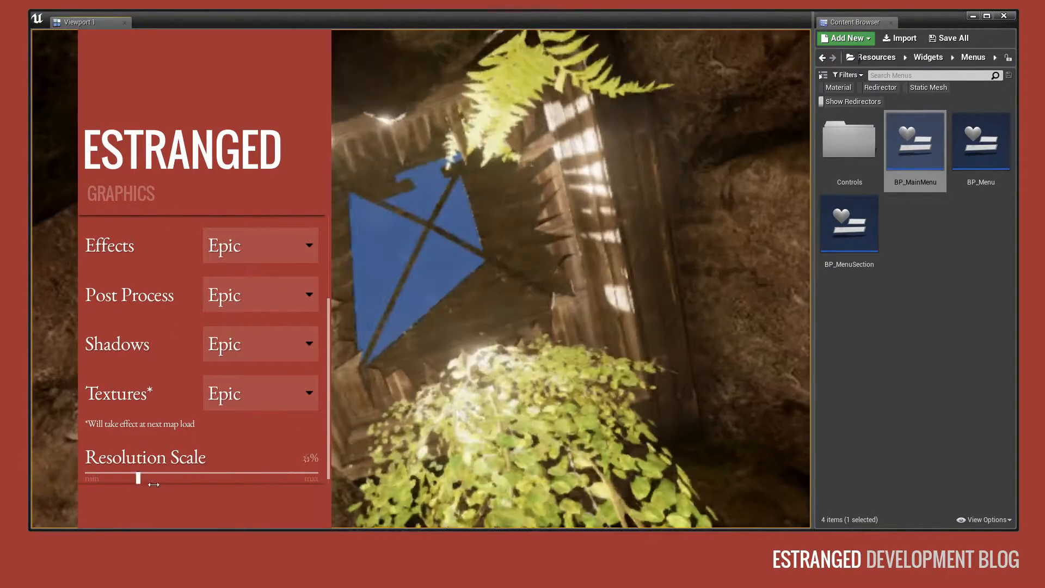
Step: Scroll the Graphics list and change a quality setting's level
scroll("up", 3)
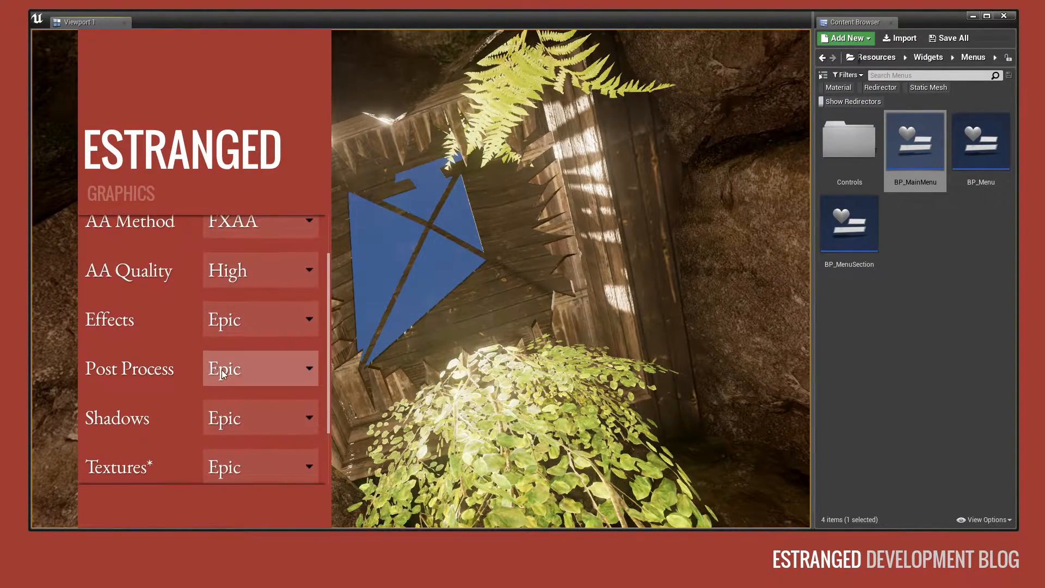
left_click(260, 369)
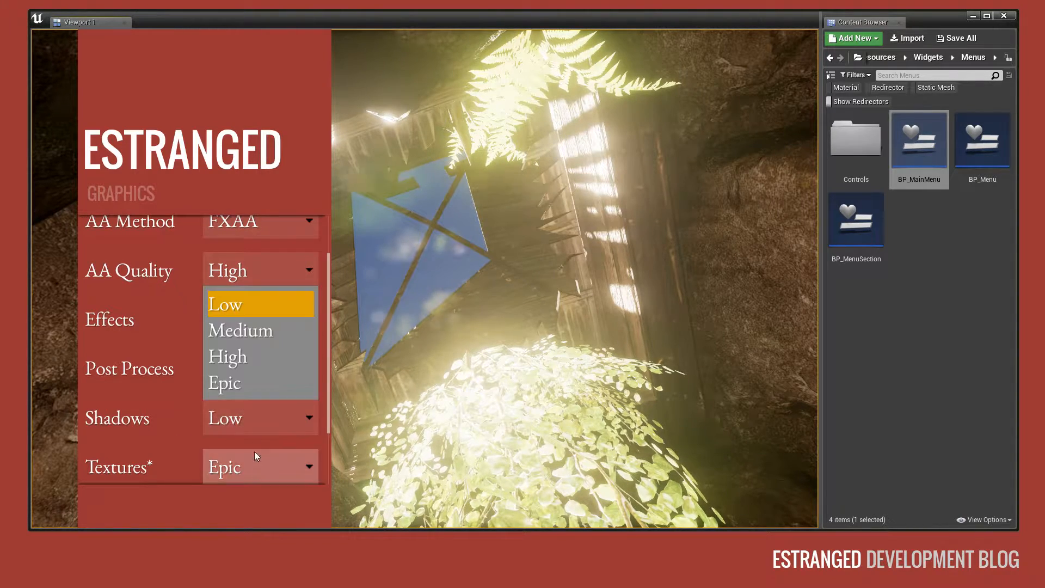
left_click(260, 280)
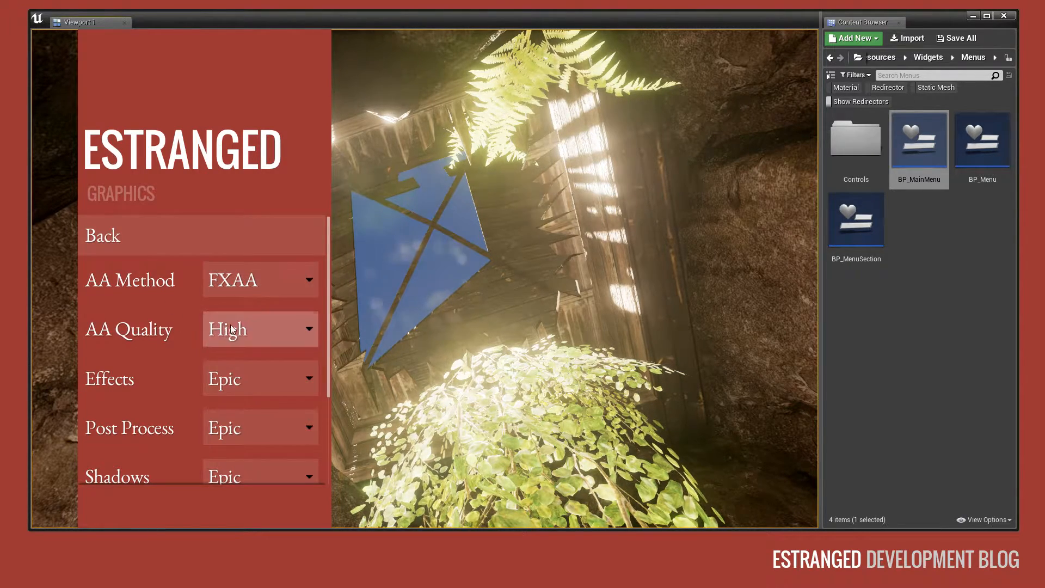
Step: Switch AA Method to TAA then back to FXAA, set AA Quality High, and return to the main menu
left_click(258, 328)
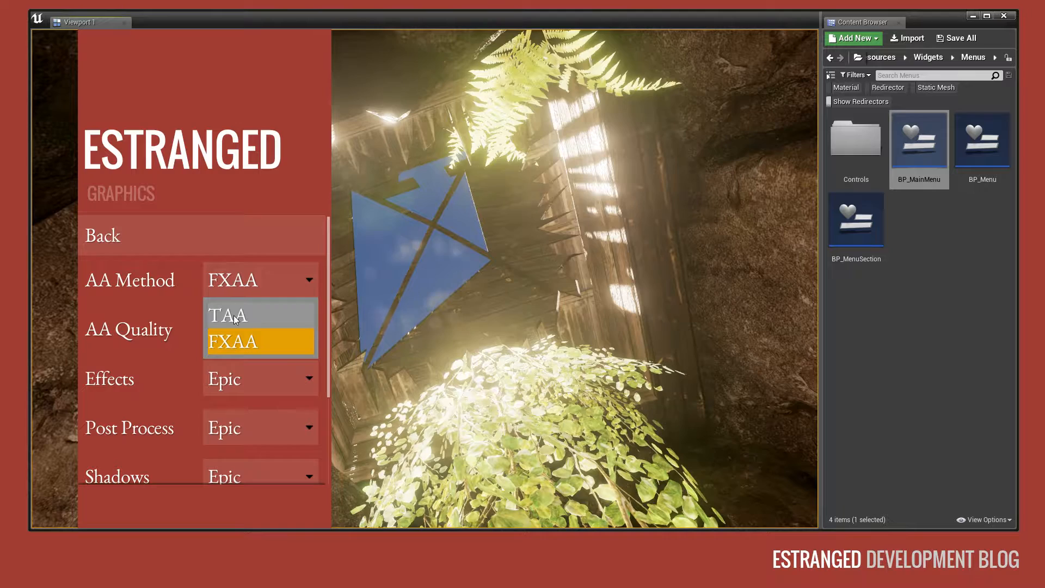
left_click(226, 314)
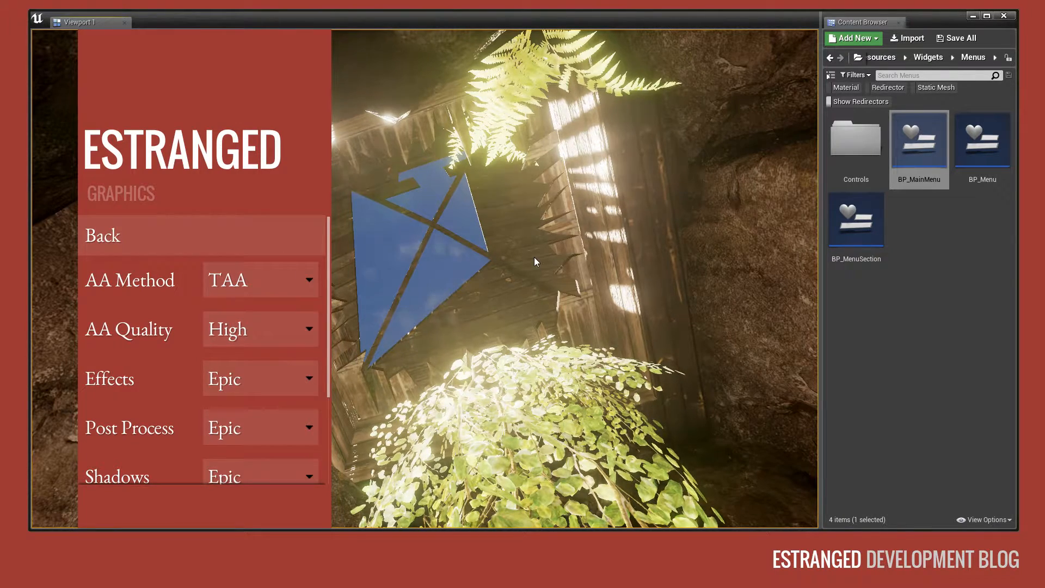
left_click(258, 279)
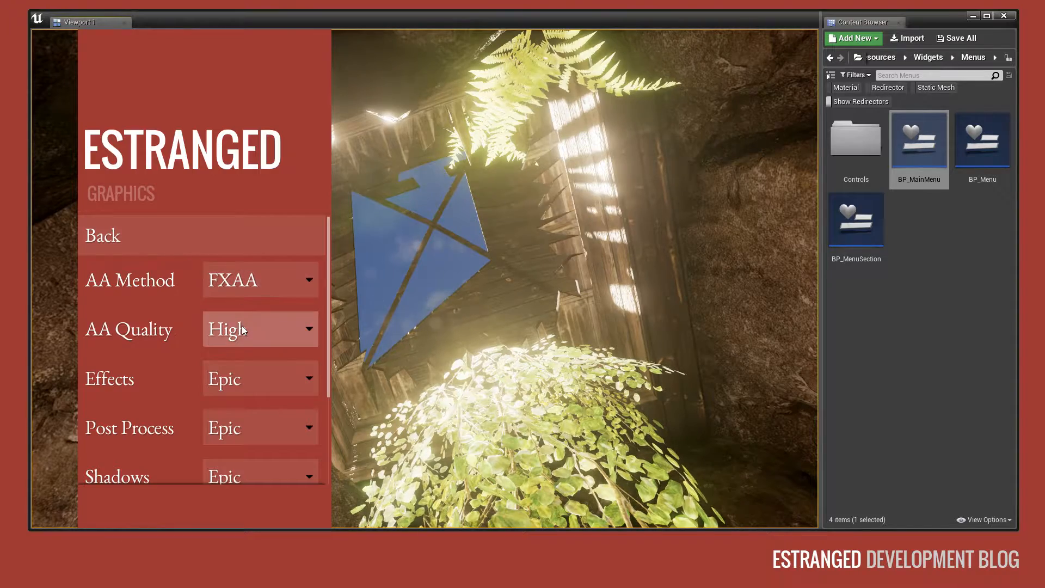
left_click(259, 328)
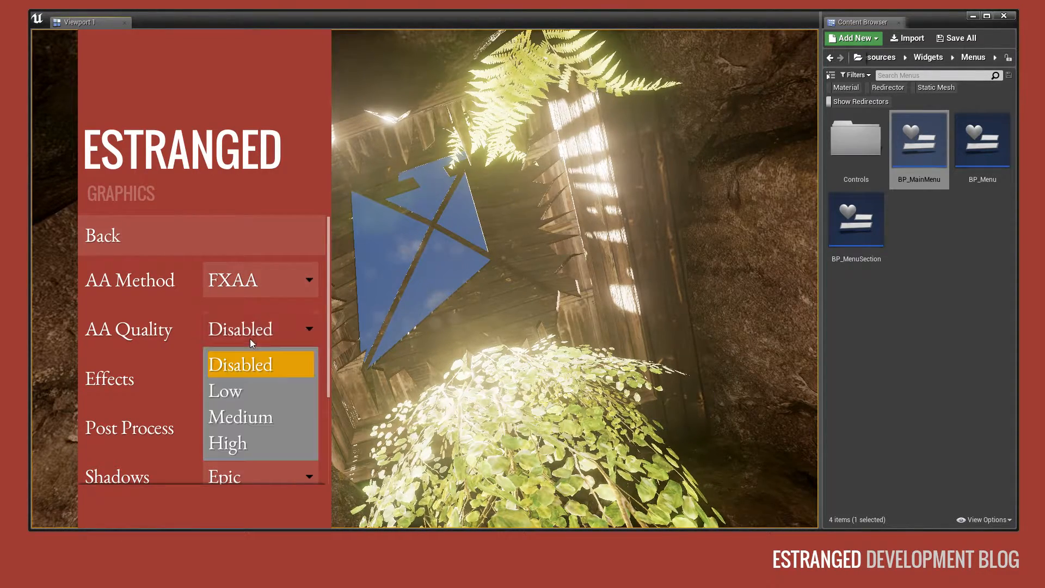
left_click(241, 363)
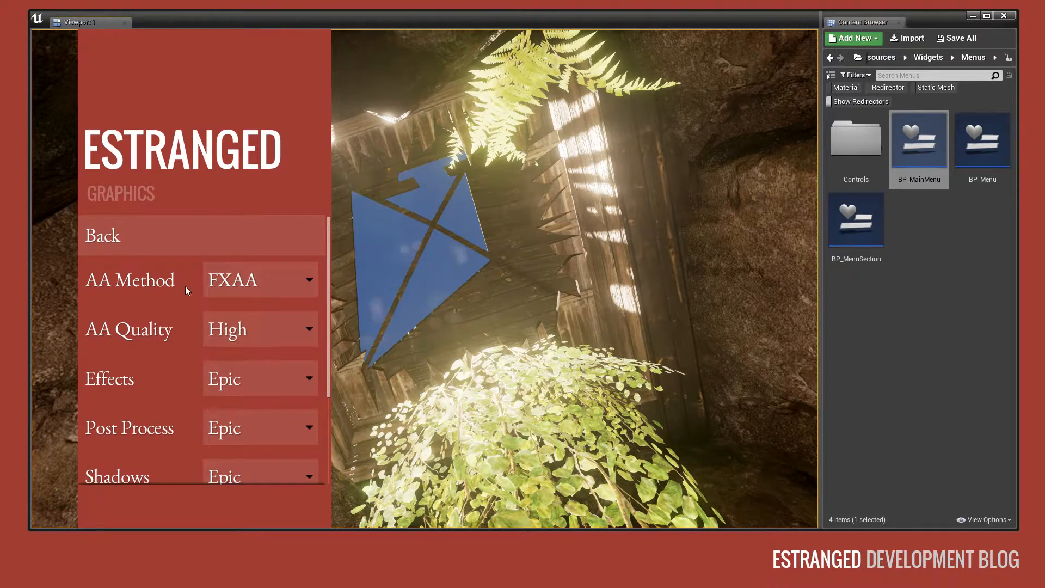
left_click(101, 235)
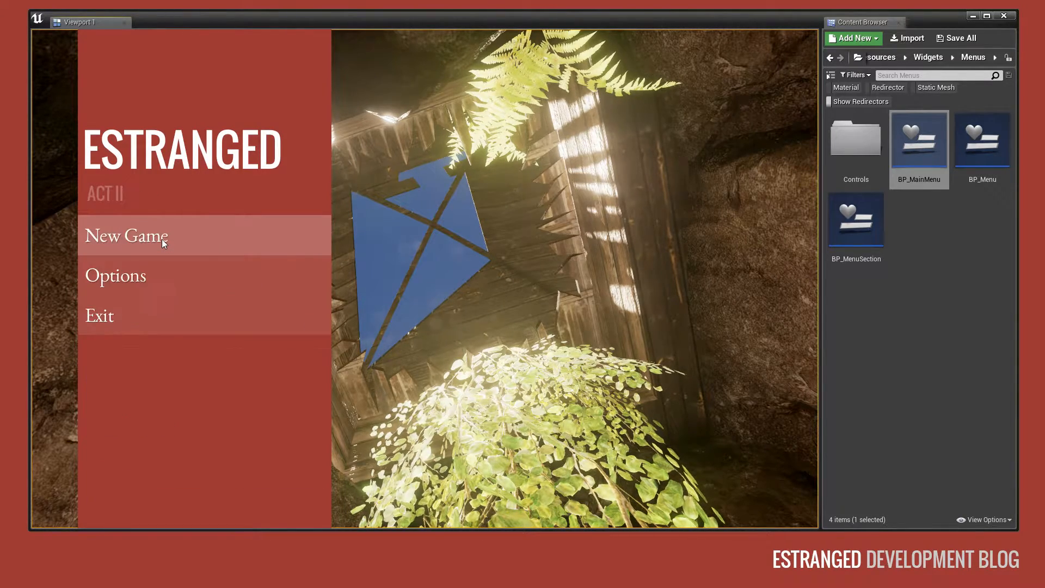
mouse_move(140, 313)
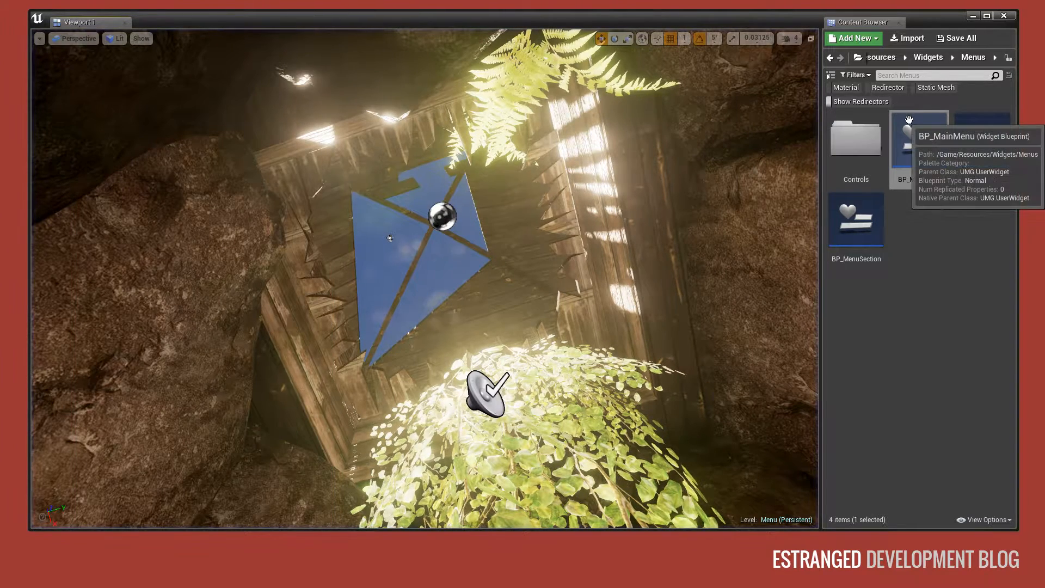
Step: Open BP_MainMenu, collapse Options and GraphicsOptions, and expand the Main page
double_click(918, 137)
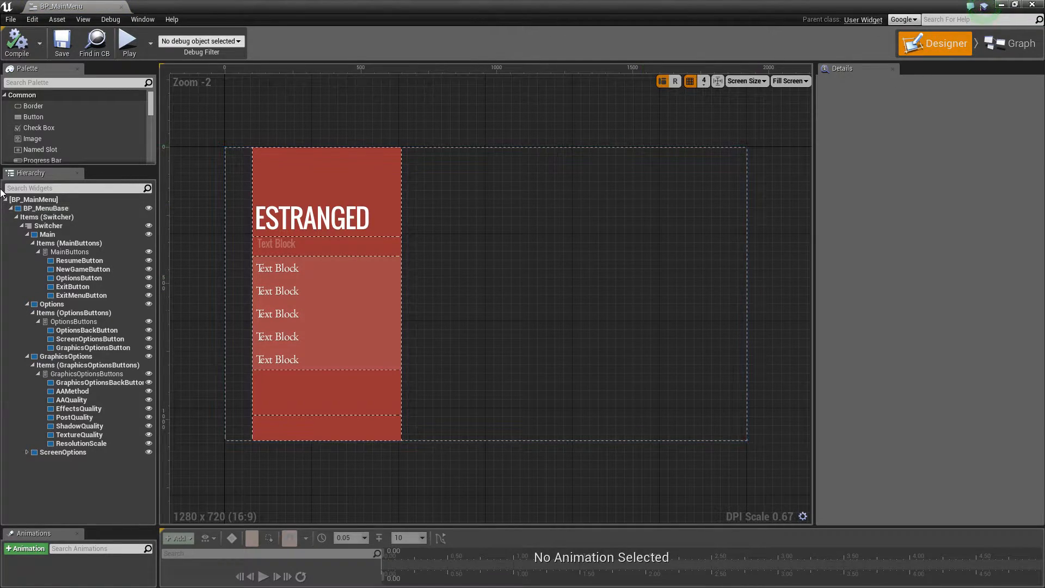
left_click(25, 234)
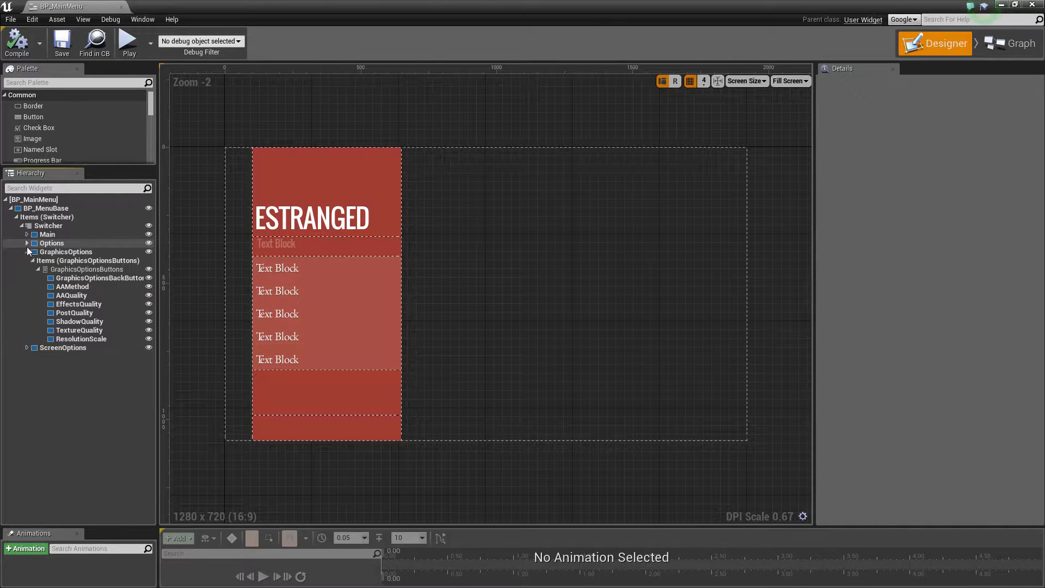
left_click(49, 225)
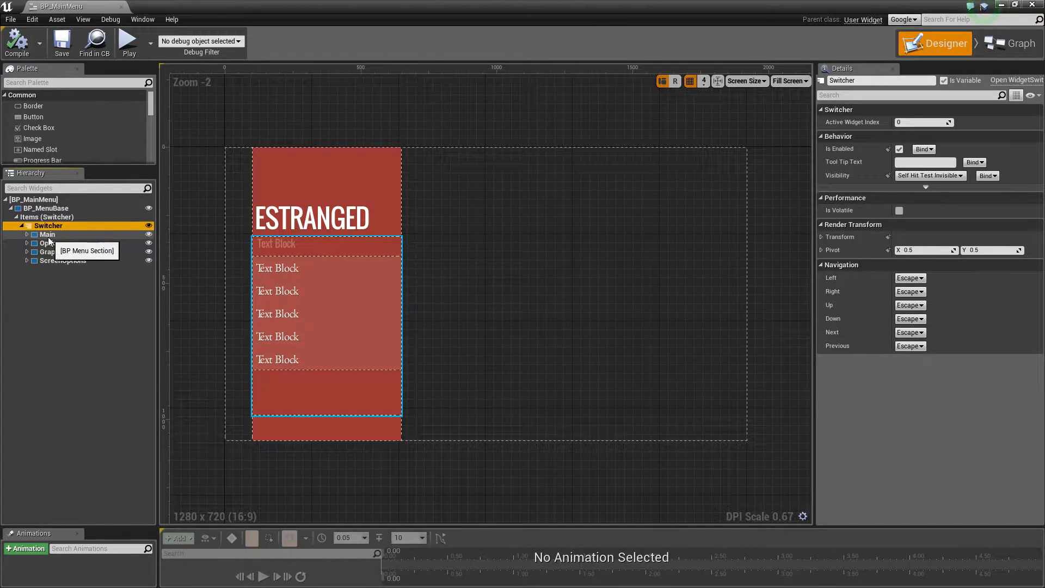
left_click(47, 234)
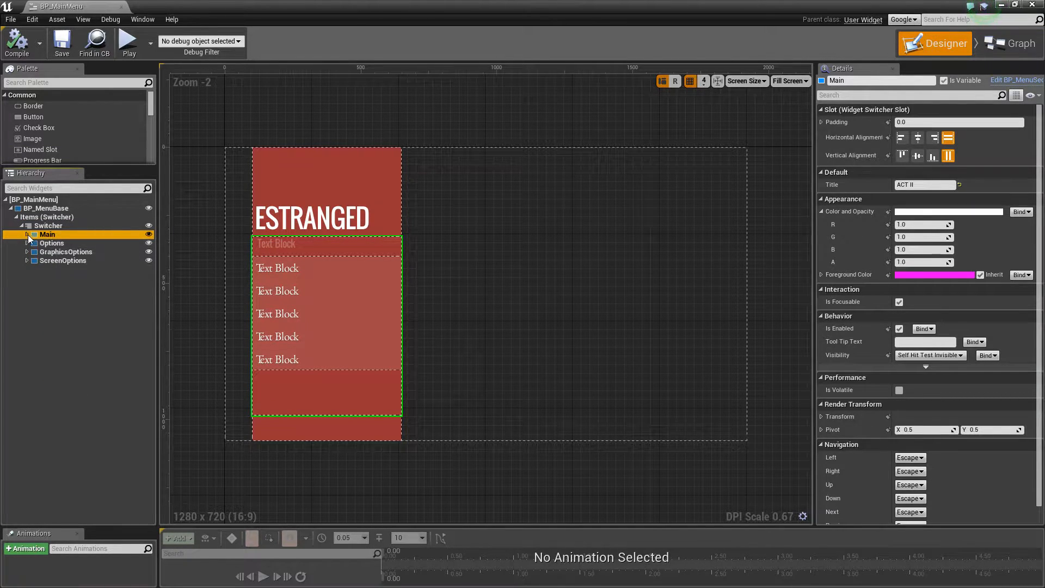
left_click(28, 234)
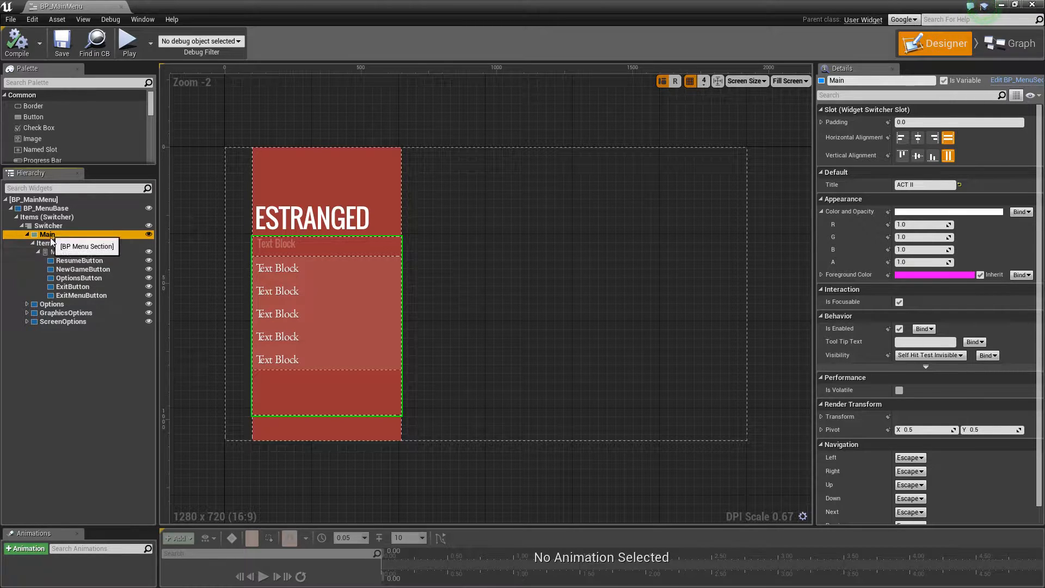
Step: View OptionsButton's OnPressed logic, then expand the Options and GraphicsOptions pages in Designer
left_click(78, 278)
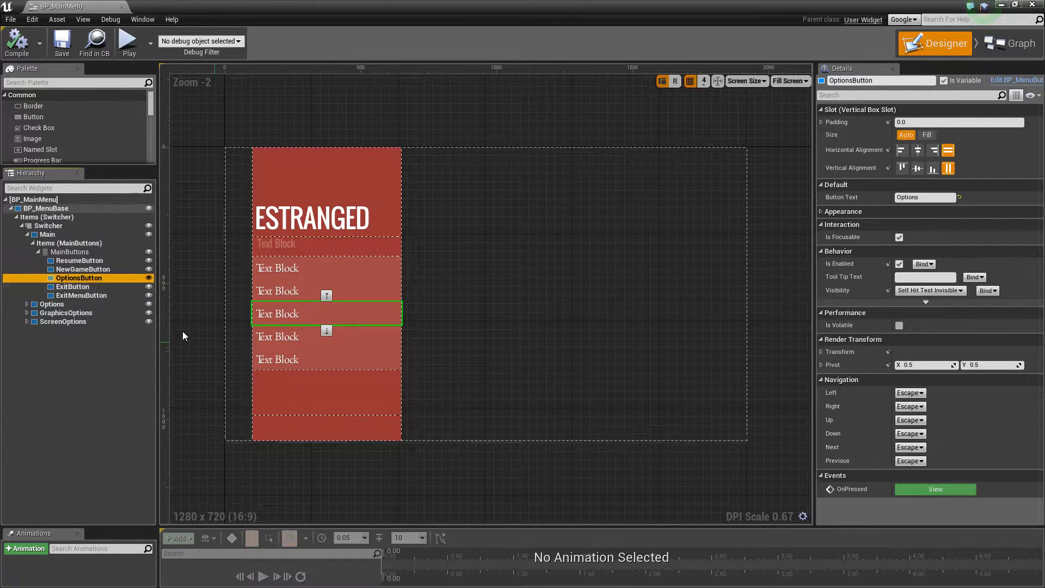
mouse_move(78, 278)
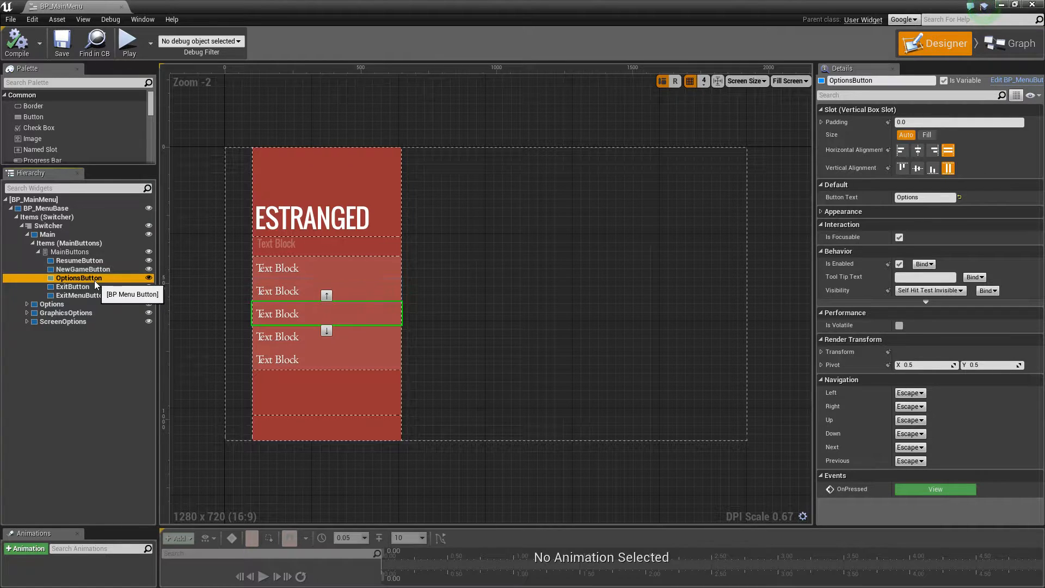
left_click(1010, 44)
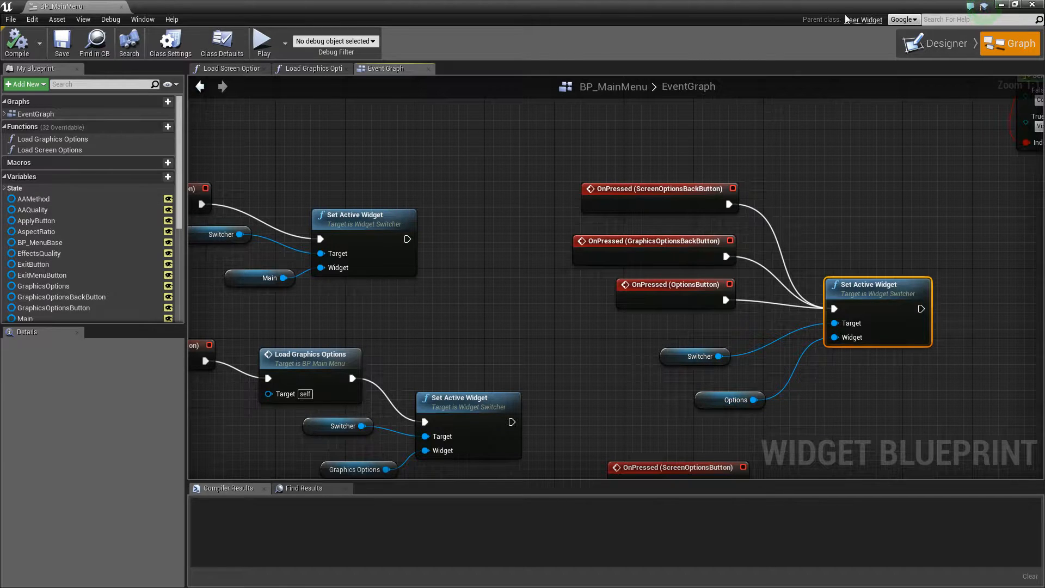
left_click(942, 44)
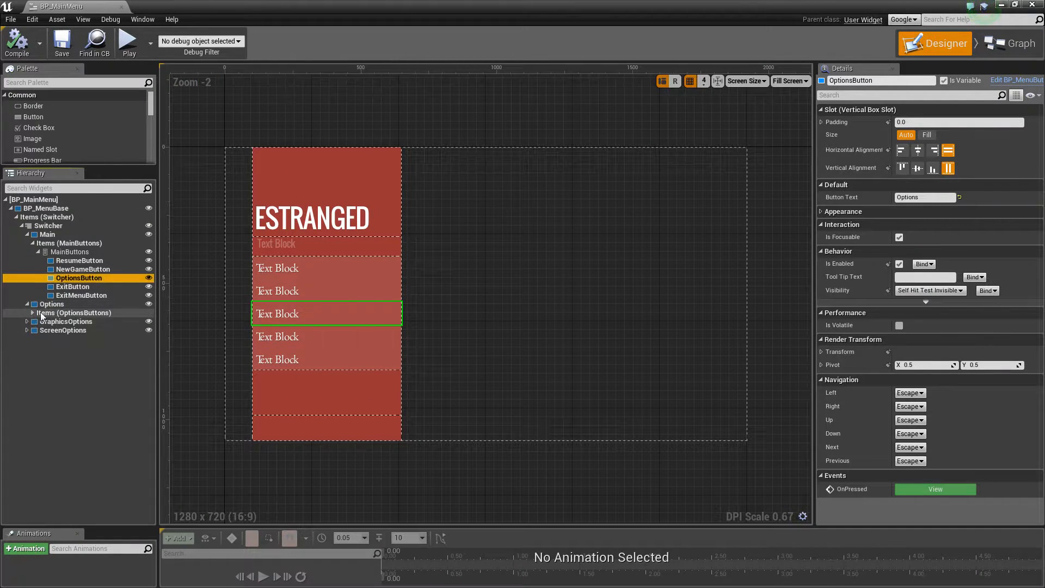
left_click(31, 312)
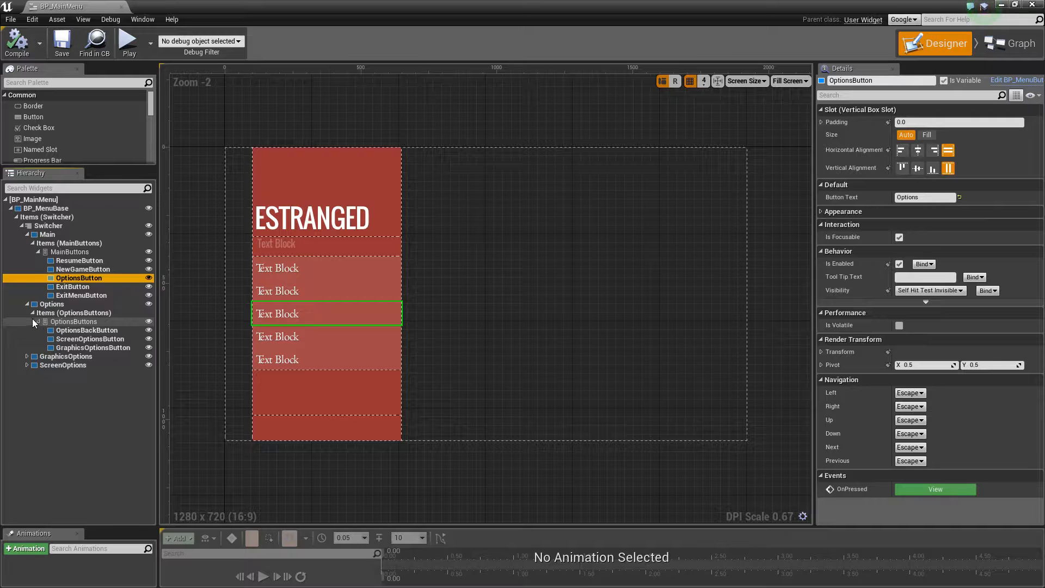
left_click(27, 313)
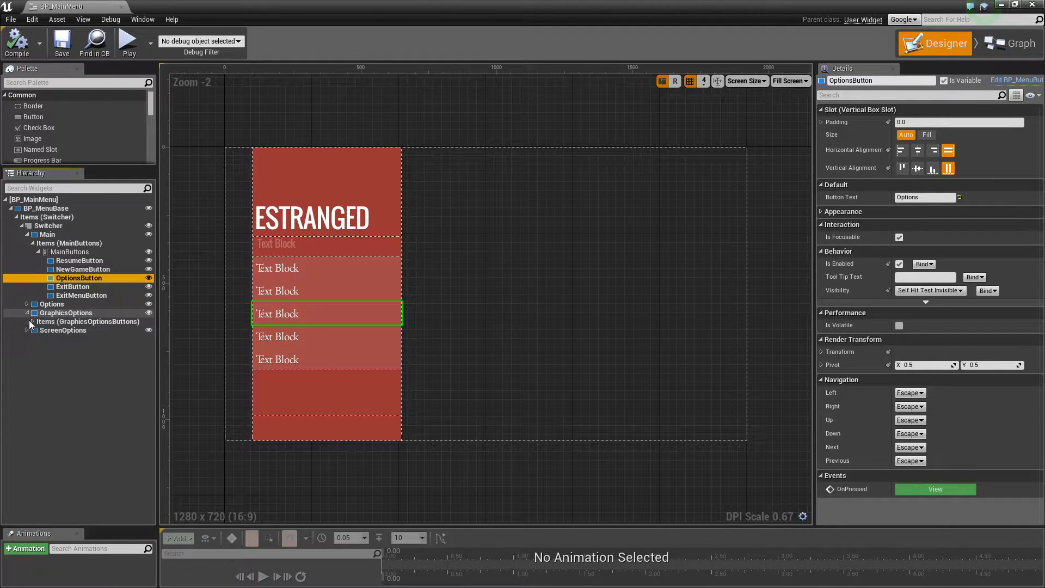
Step: Select the AAMethod widget and inspect its OnAAMethodChanged event node in the graph
left_click(39, 321)
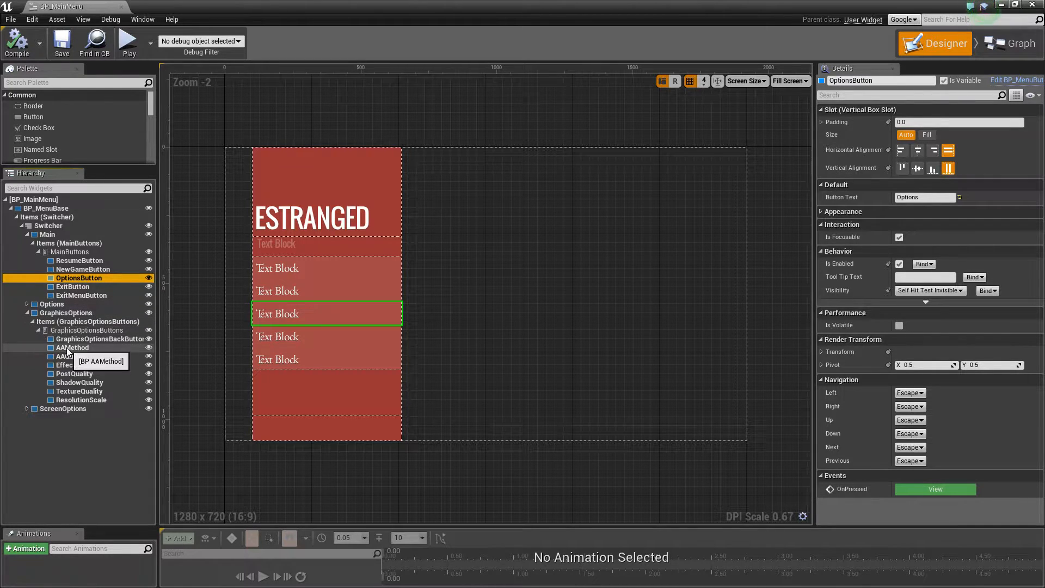
left_click(72, 347)
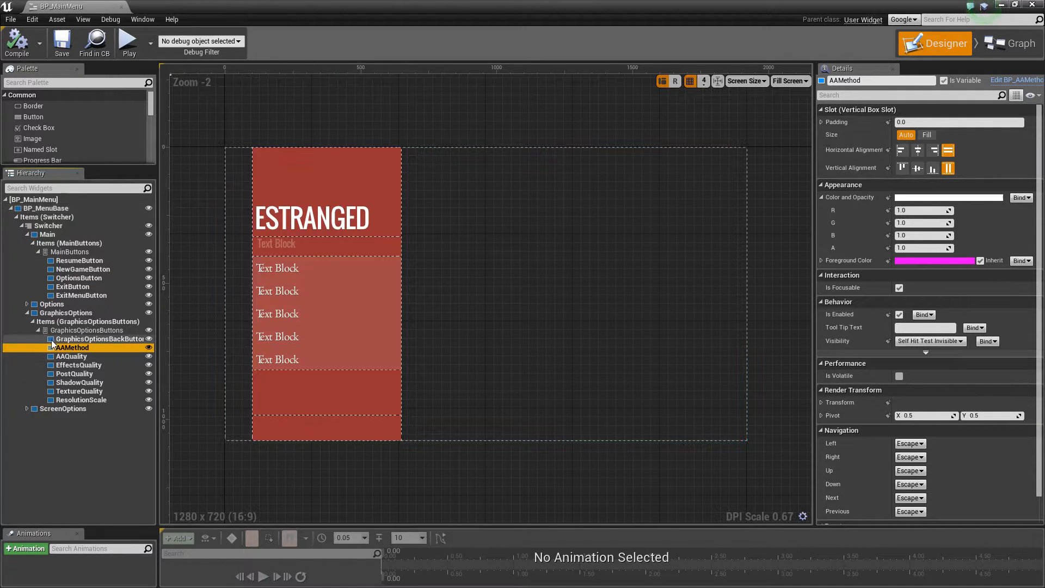
scroll("down", 3)
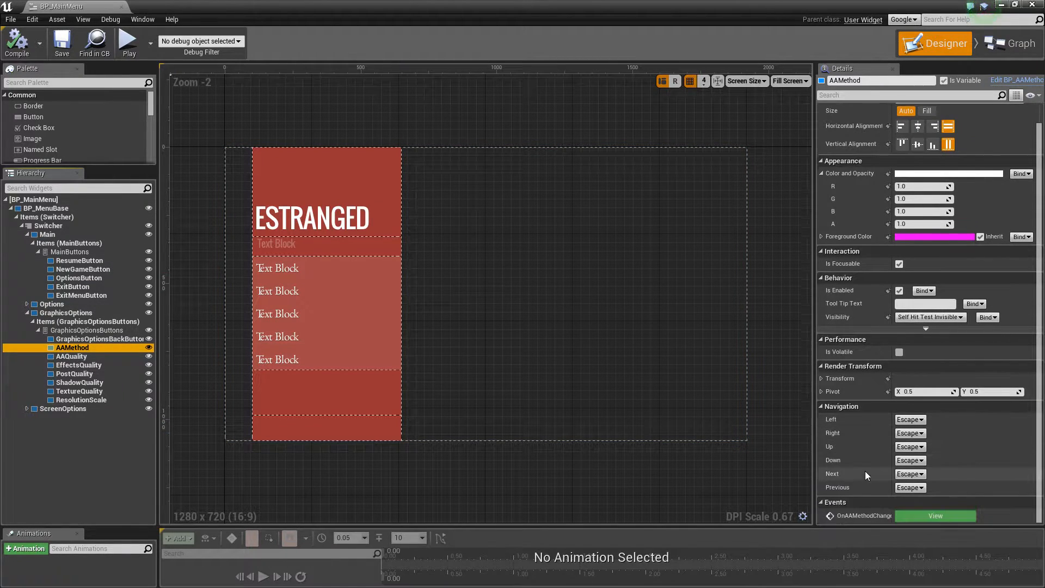
mouse_move(936, 516)
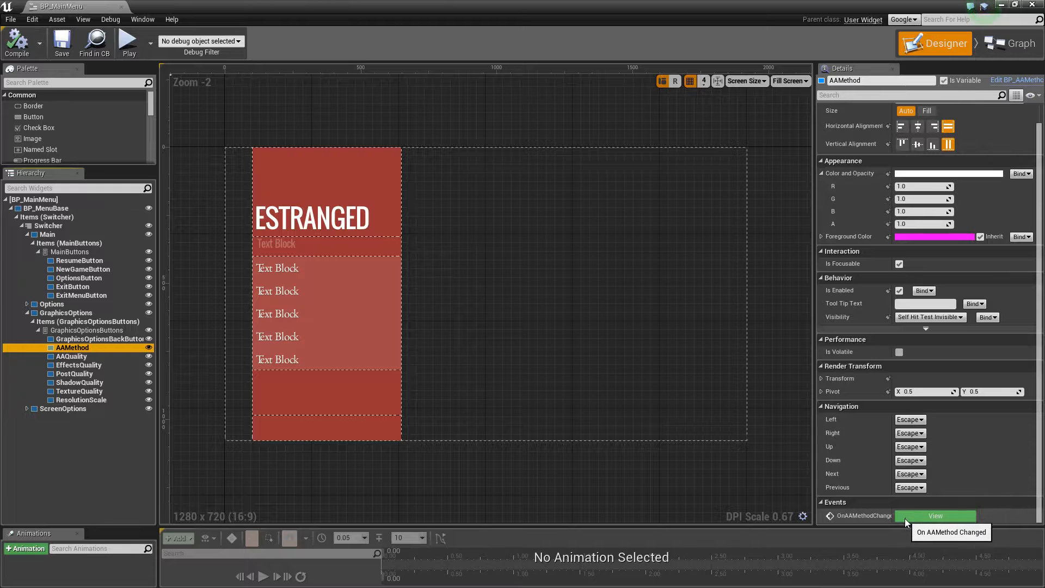
left_click(935, 515)
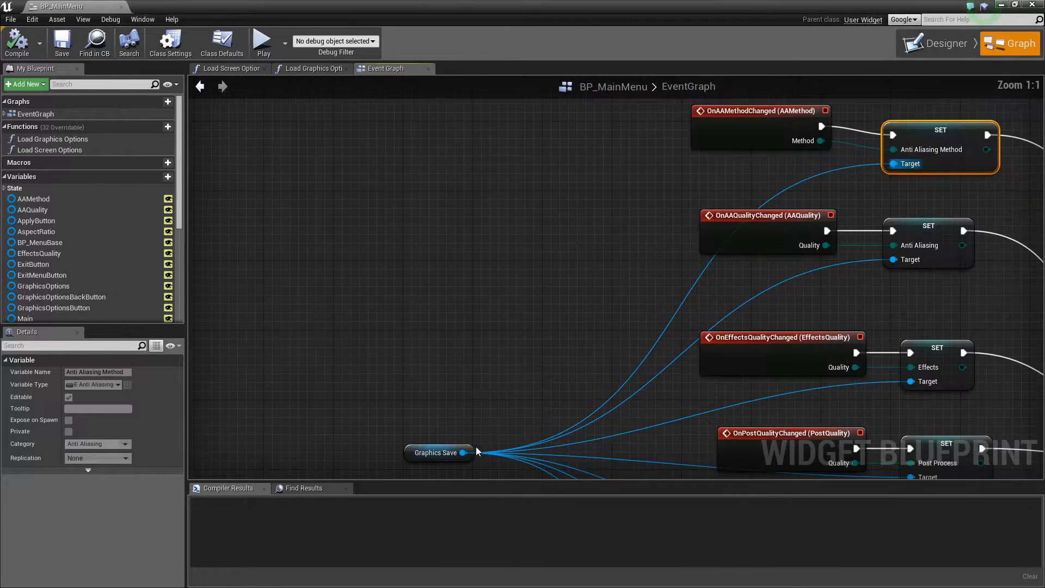
left_click(438, 452)
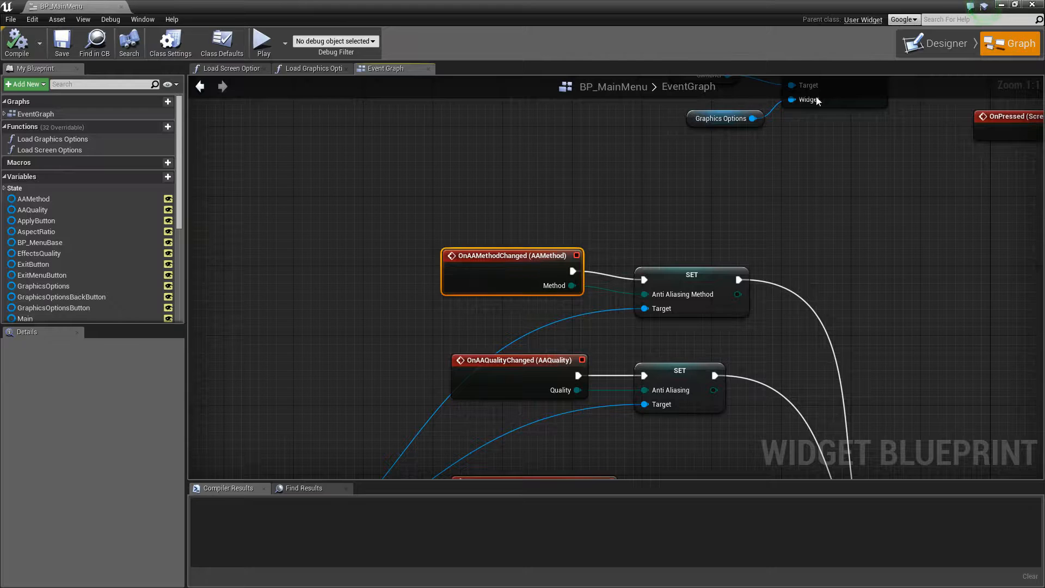
Step: Back in Designer, open BP_AAMethod and select its BP Menu Dropdown
left_click(939, 43)
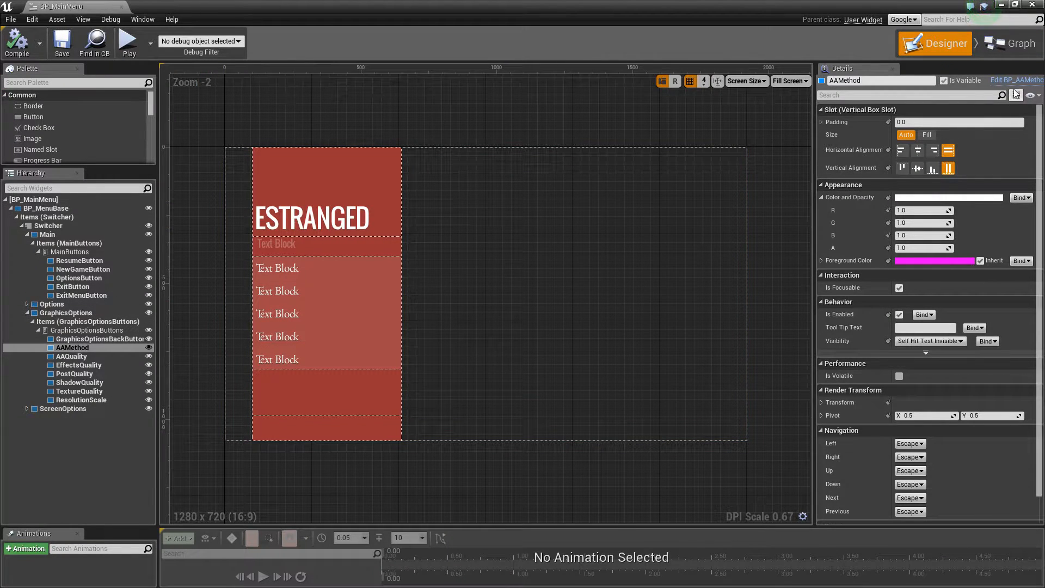
double_click(72, 348)
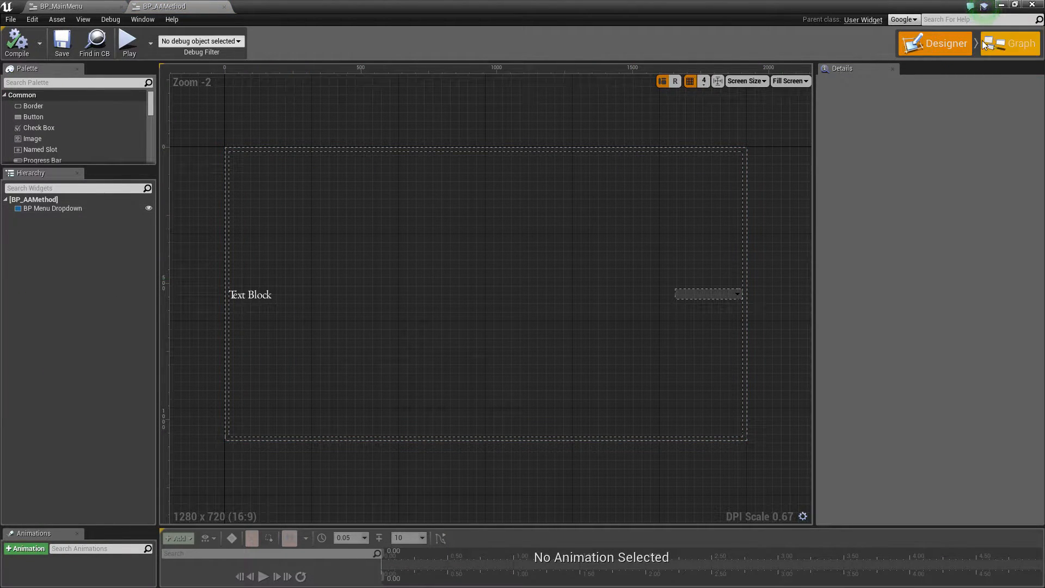
left_click(53, 208)
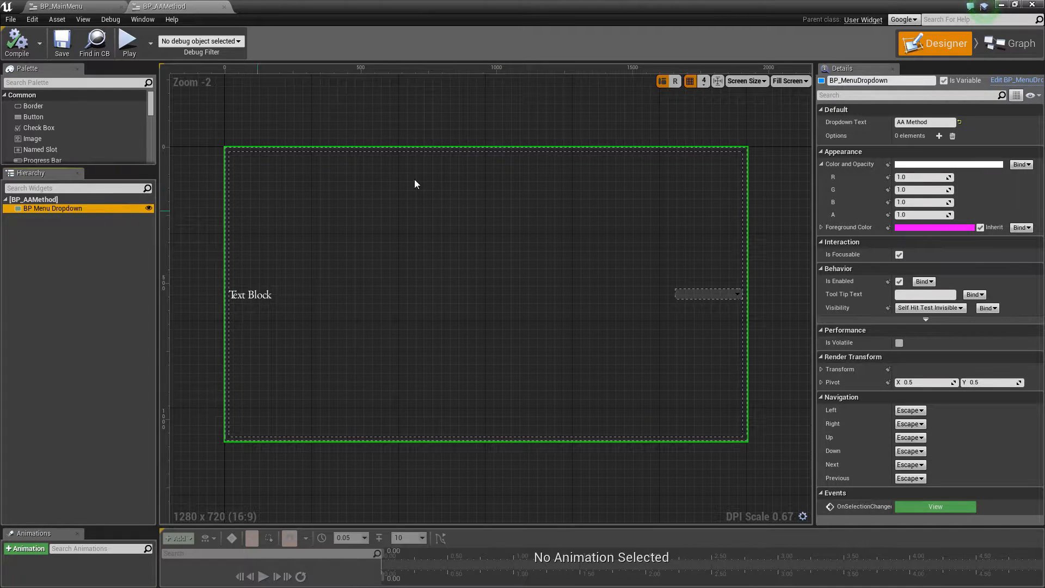
mouse_move(1016, 80)
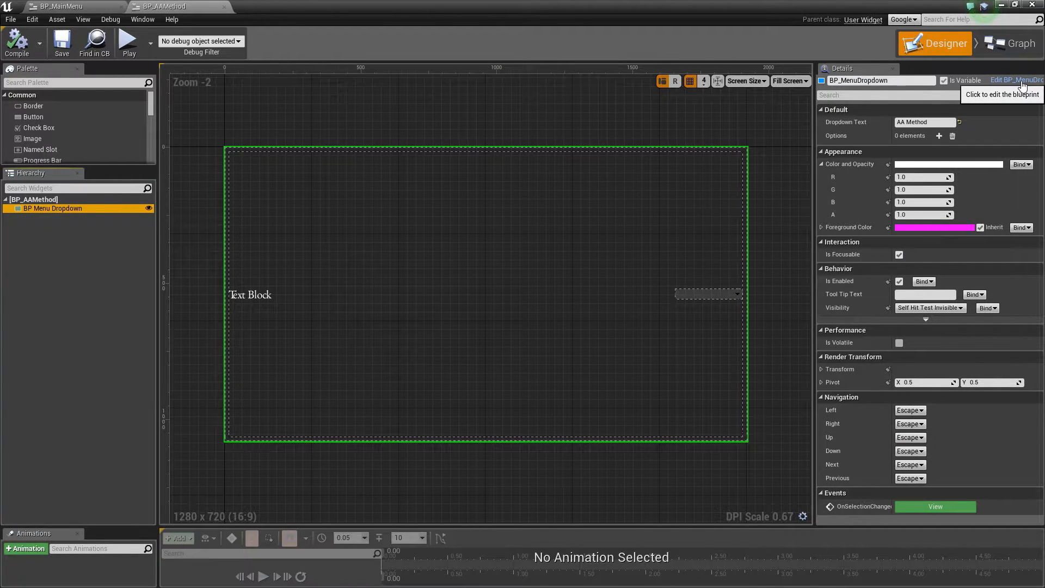
Step: Edit BP_MenuDropdown and select its DropDown combo box and text label
left_click(1015, 80)
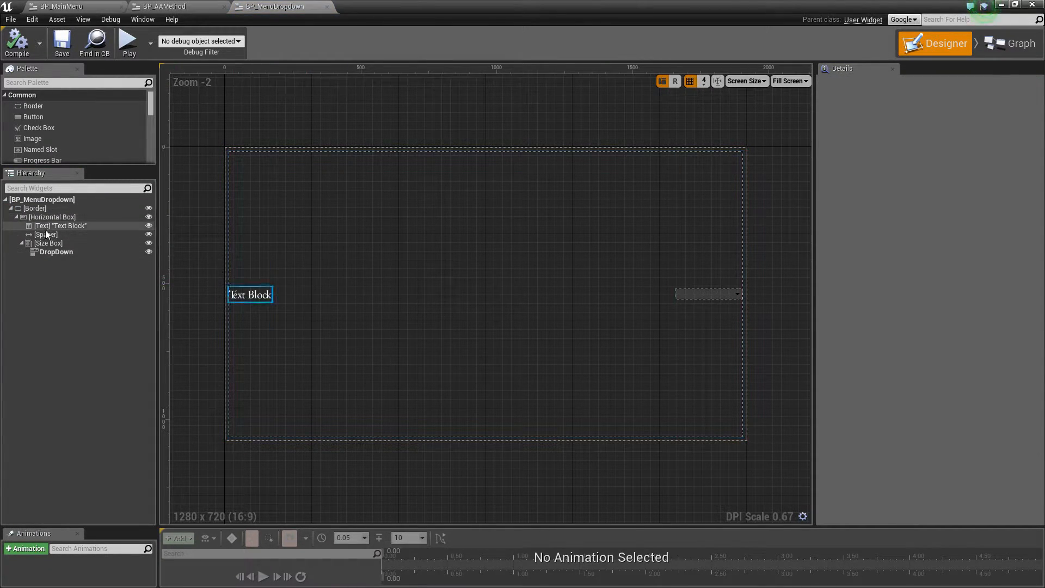
left_click(57, 253)
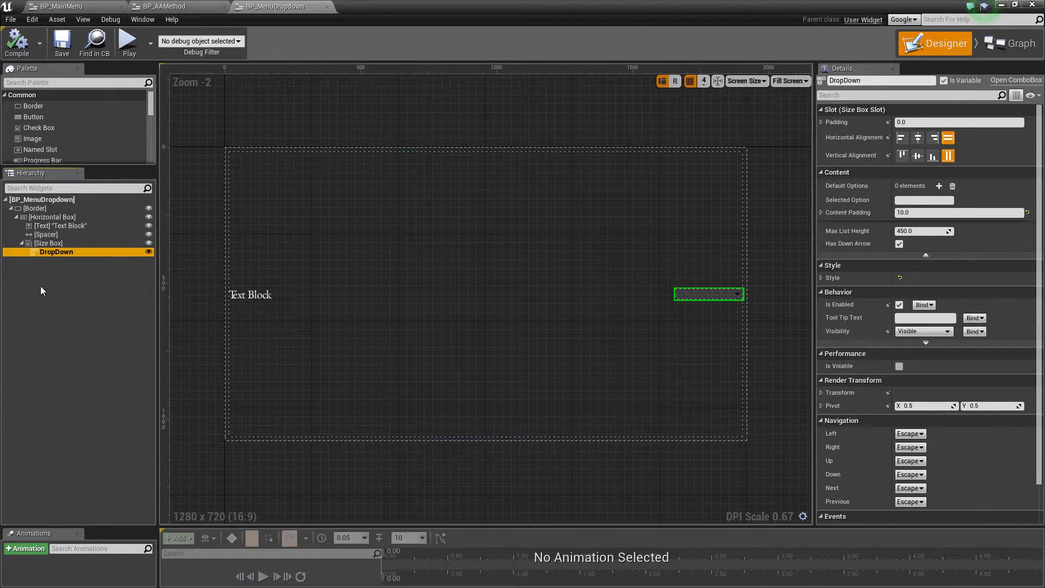
mouse_move(119, 320)
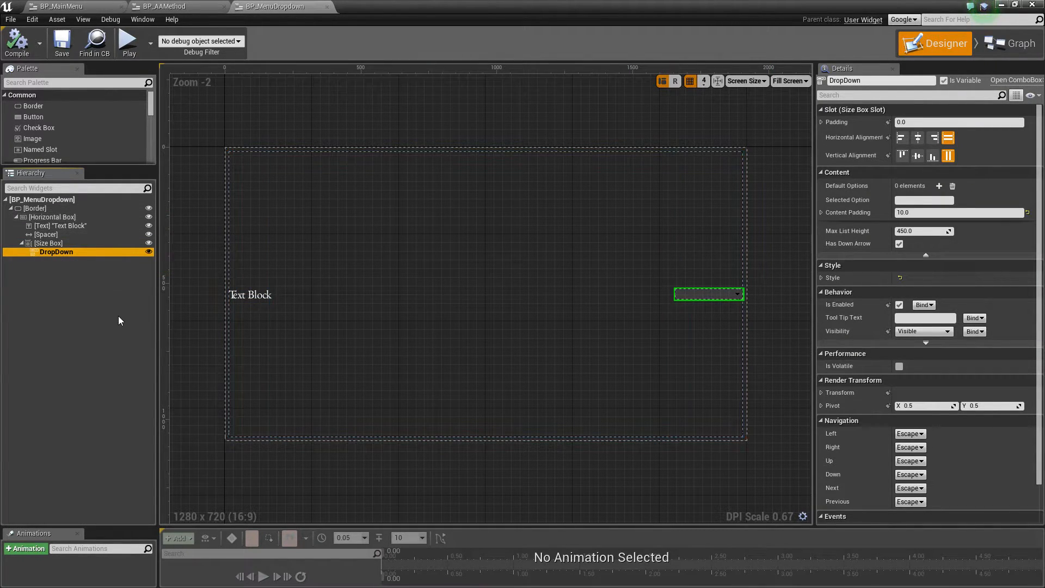
left_click(47, 234)
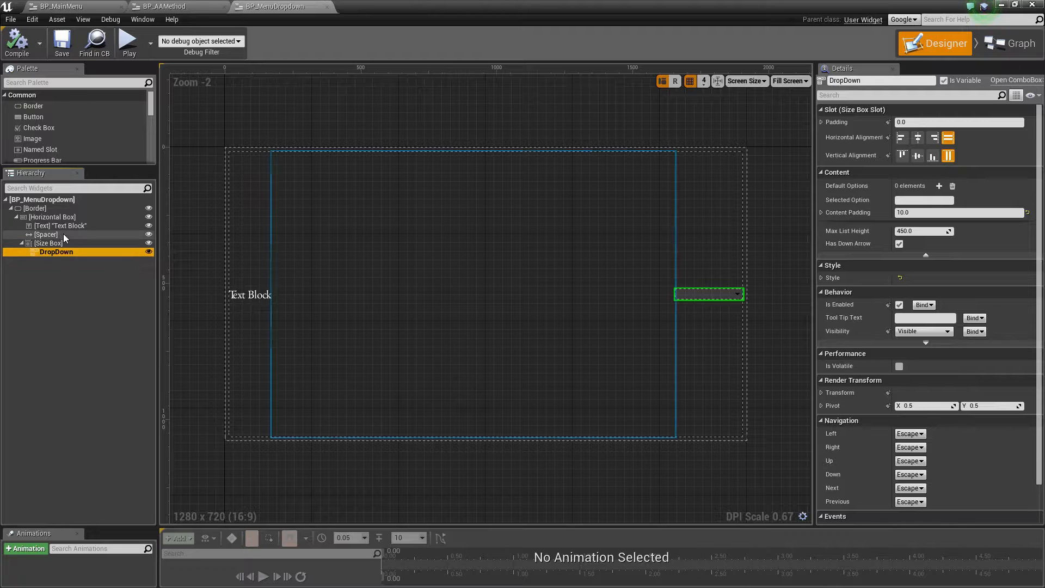
mouse_move(56, 252)
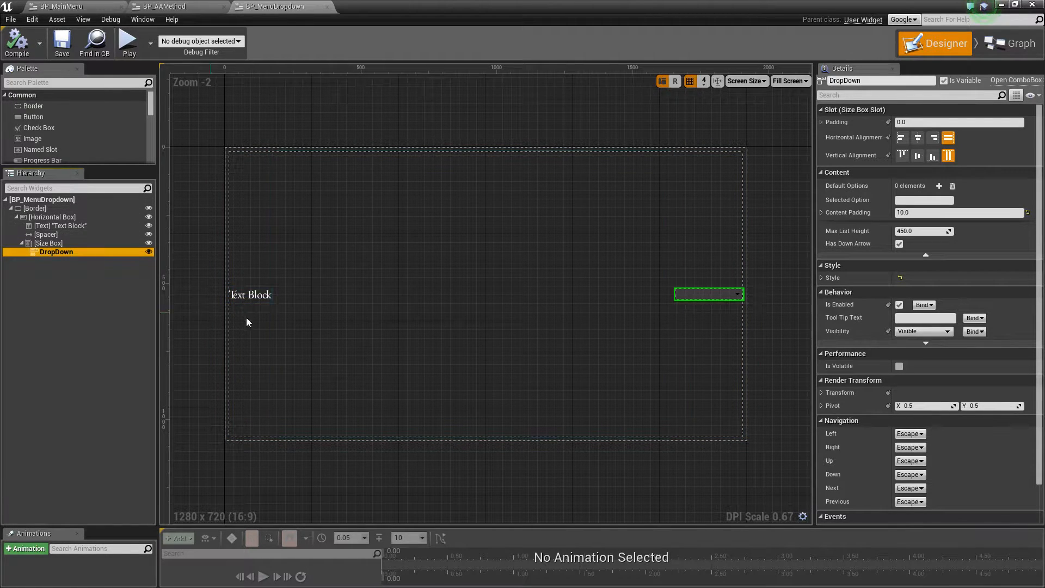
left_click(250, 294)
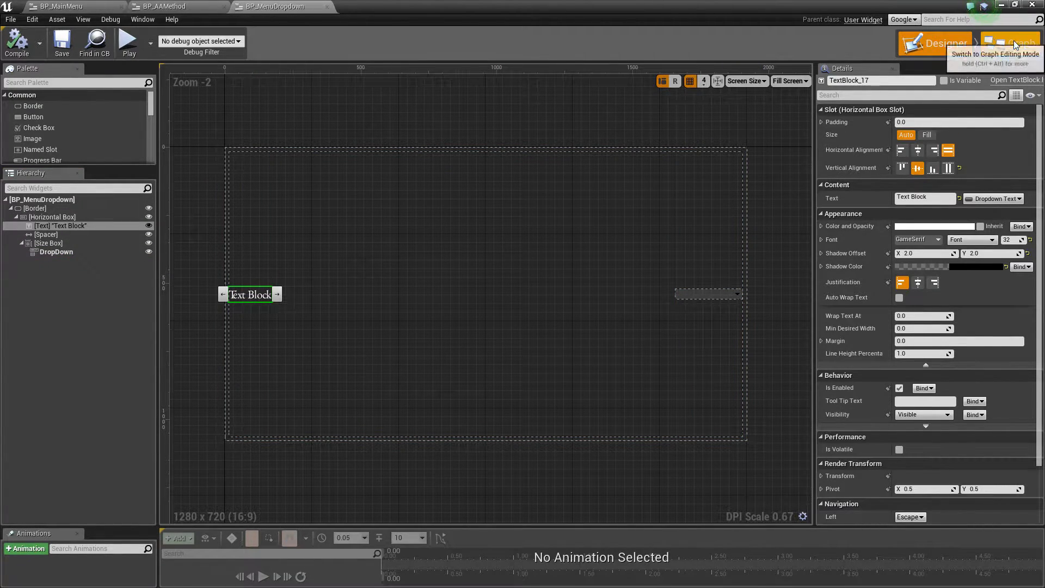
left_click(1018, 42)
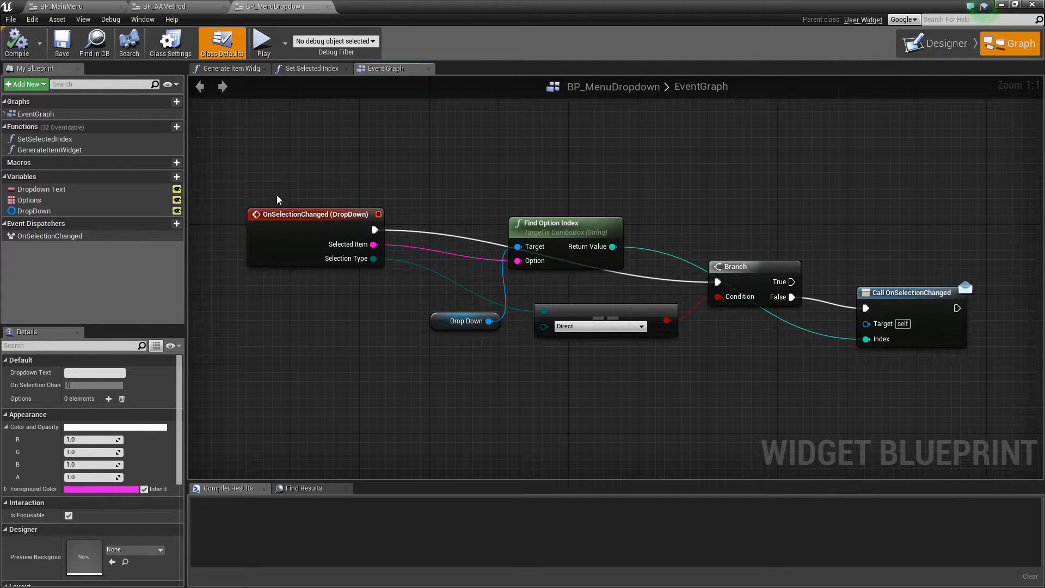
left_click(637, 145)
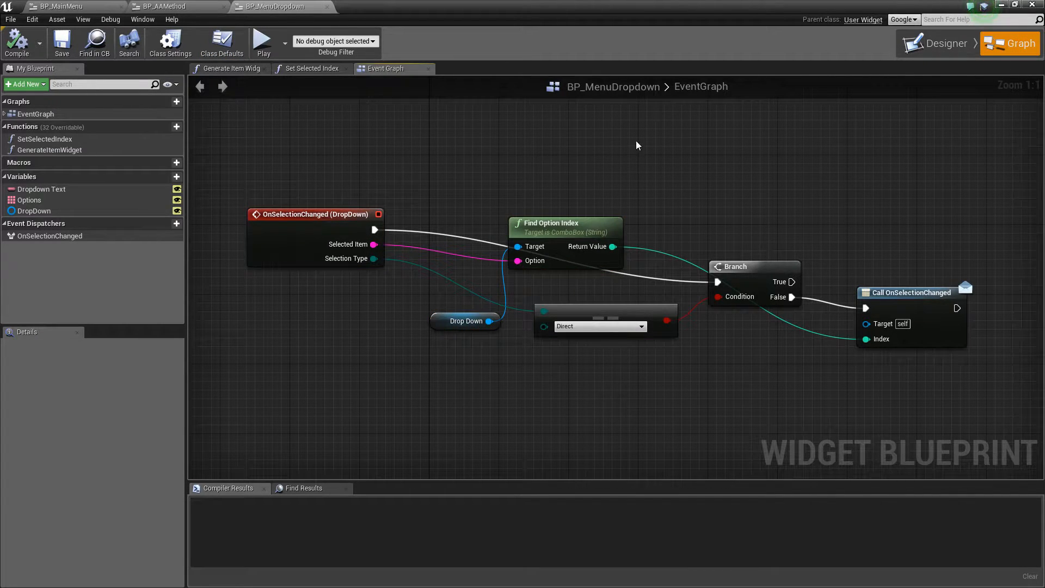
left_click(943, 42)
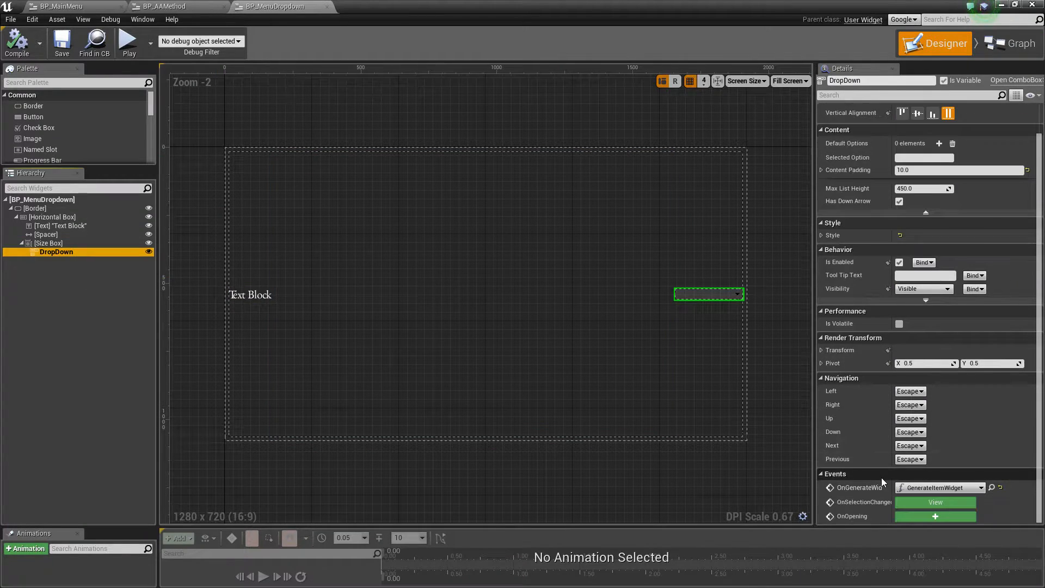
left_click(1009, 43)
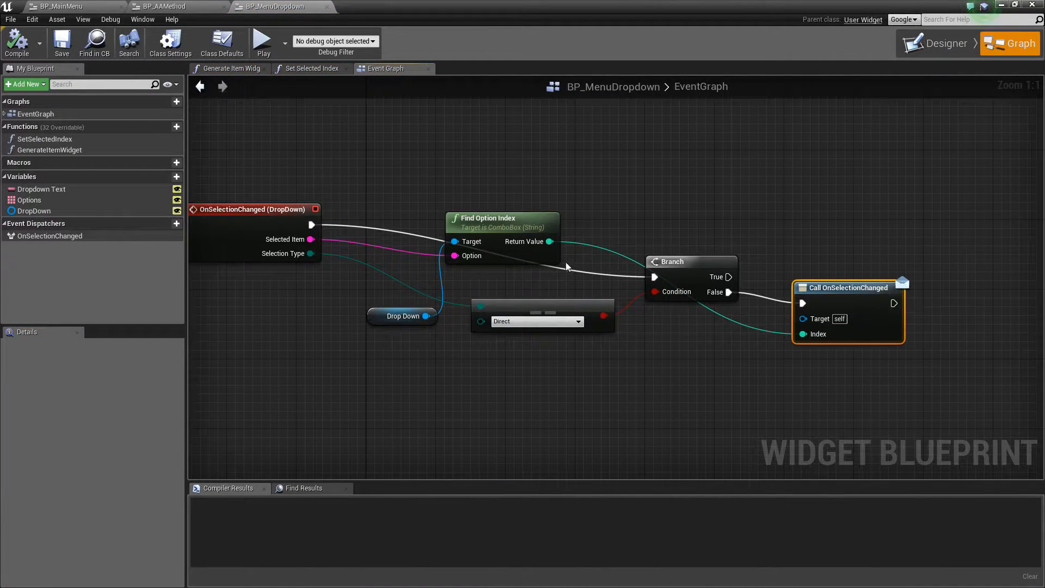
mouse_move(535, 321)
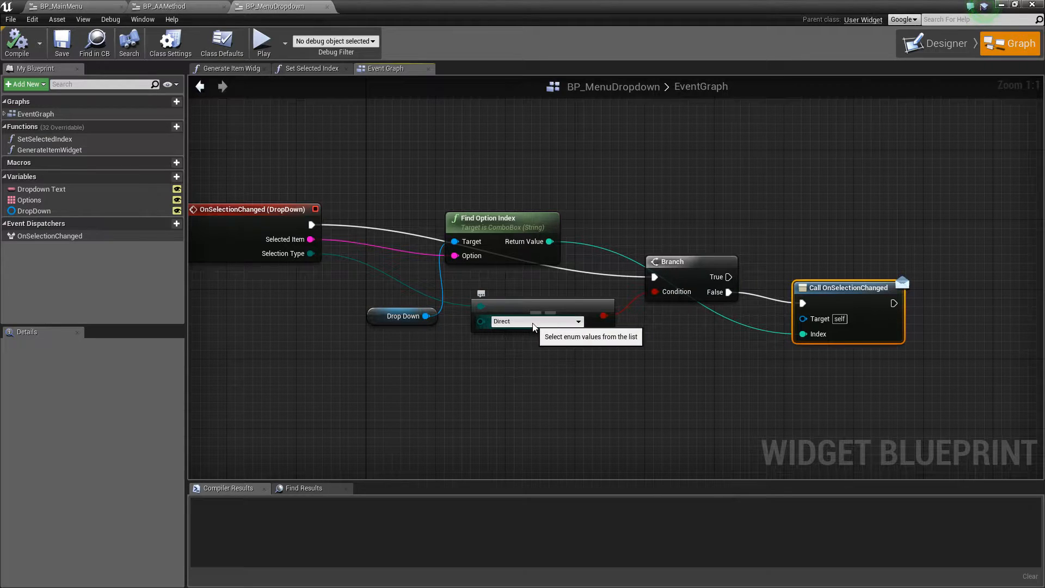
left_click(537, 322)
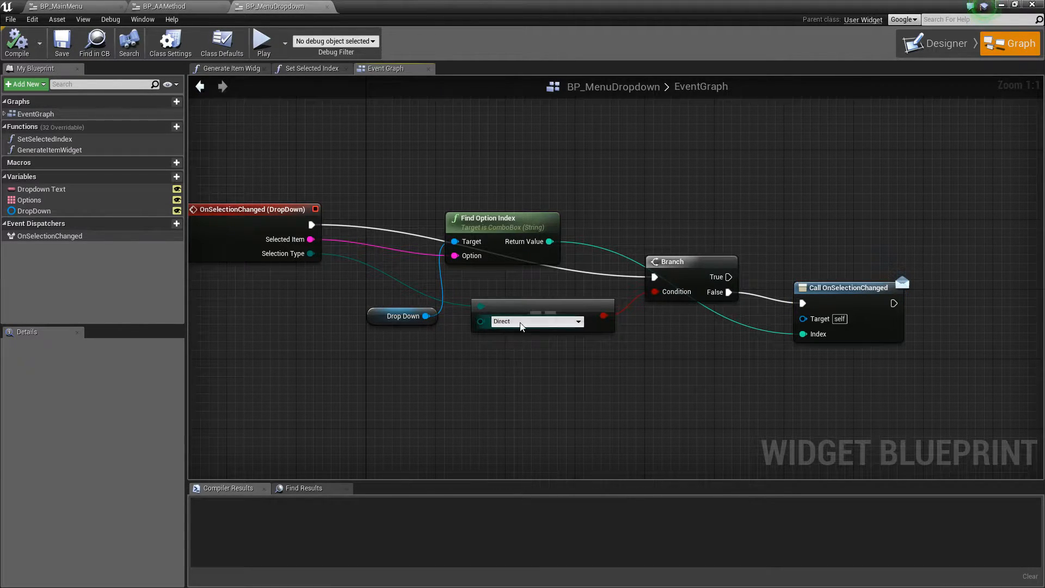
left_click(537, 321)
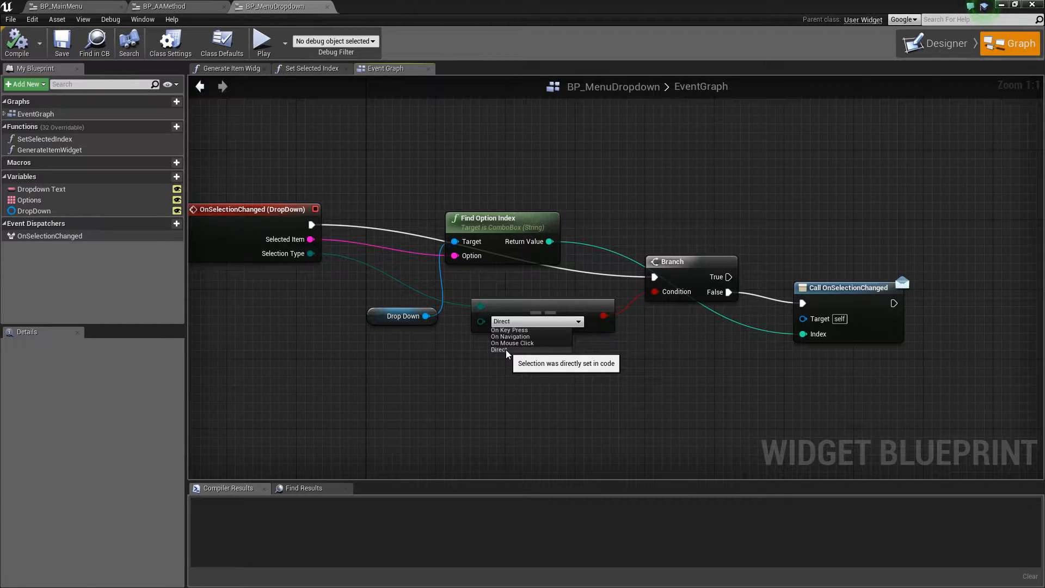
mouse_move(547, 355)
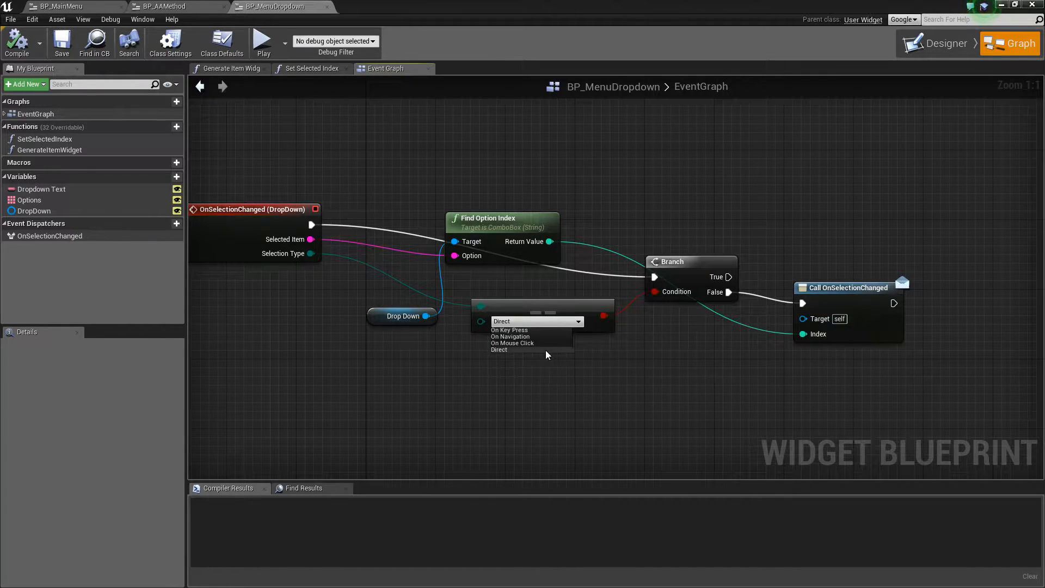
mouse_move(546, 354)
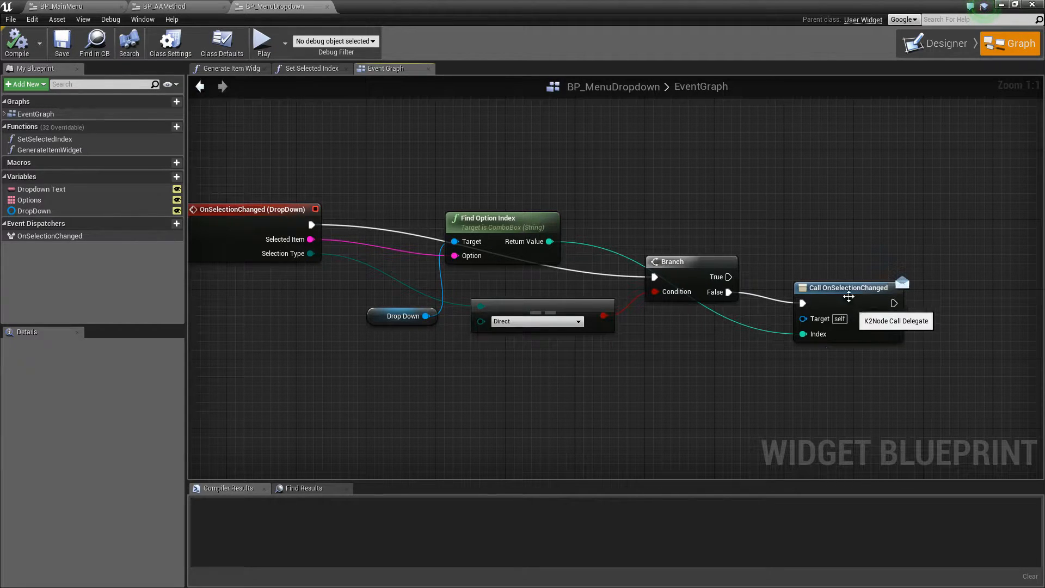
Step: Switch to the BP_AAMethod tab and show its OnSetAAMethod event graph
left_click(941, 42)
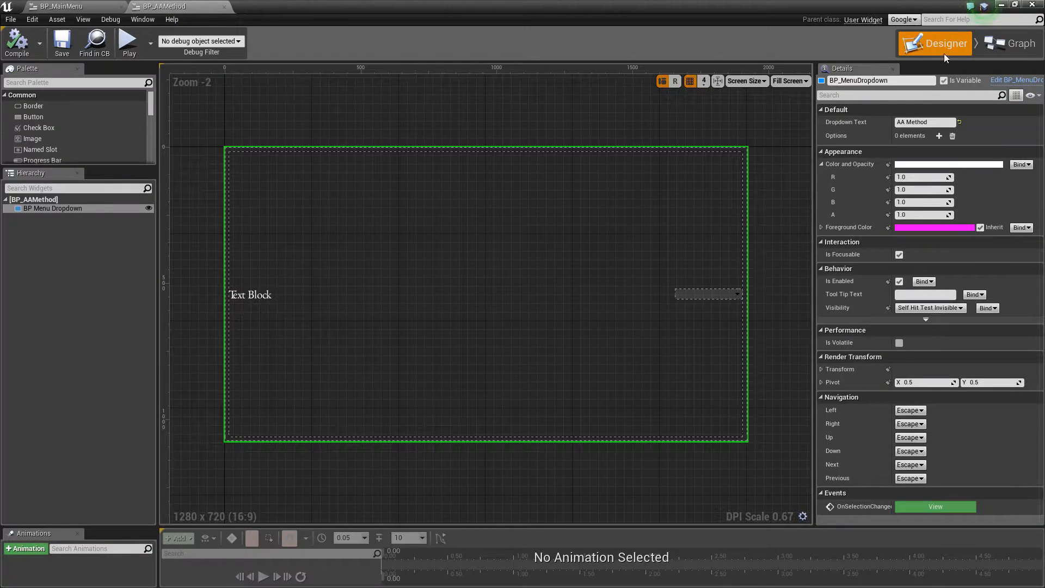
left_click(1017, 44)
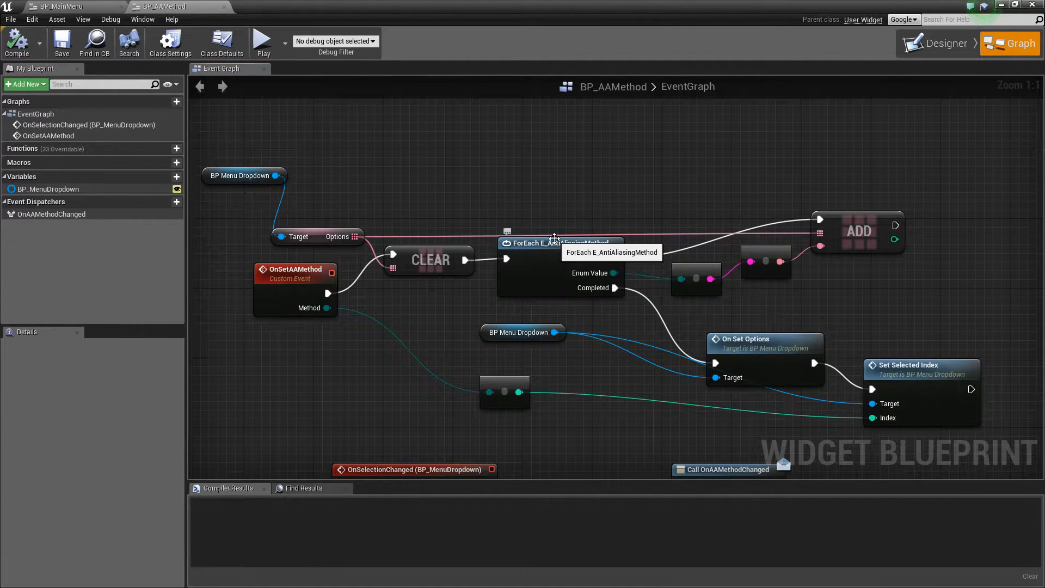
left_click(559, 243)
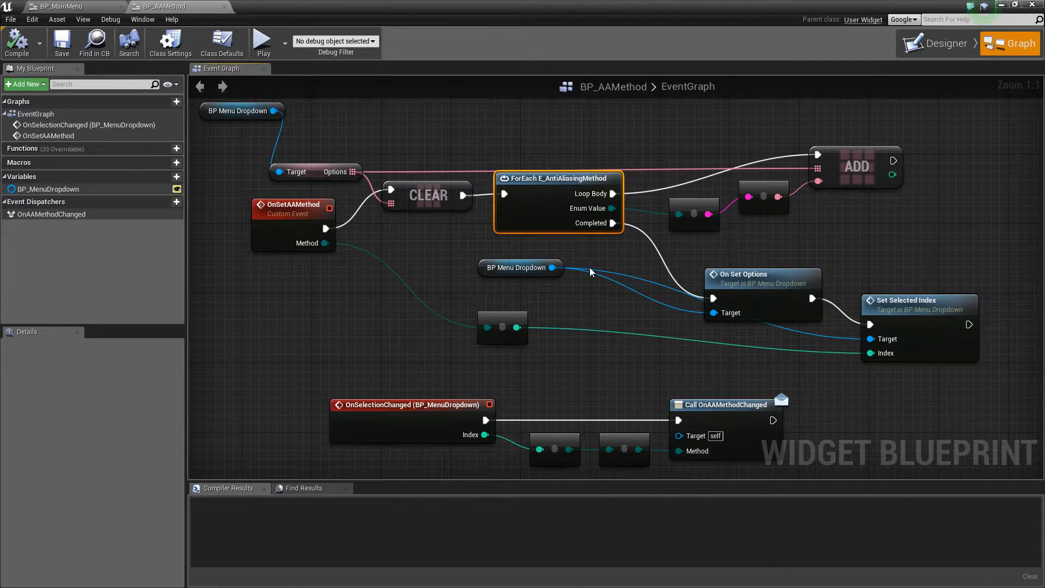
mouse_move(562, 227)
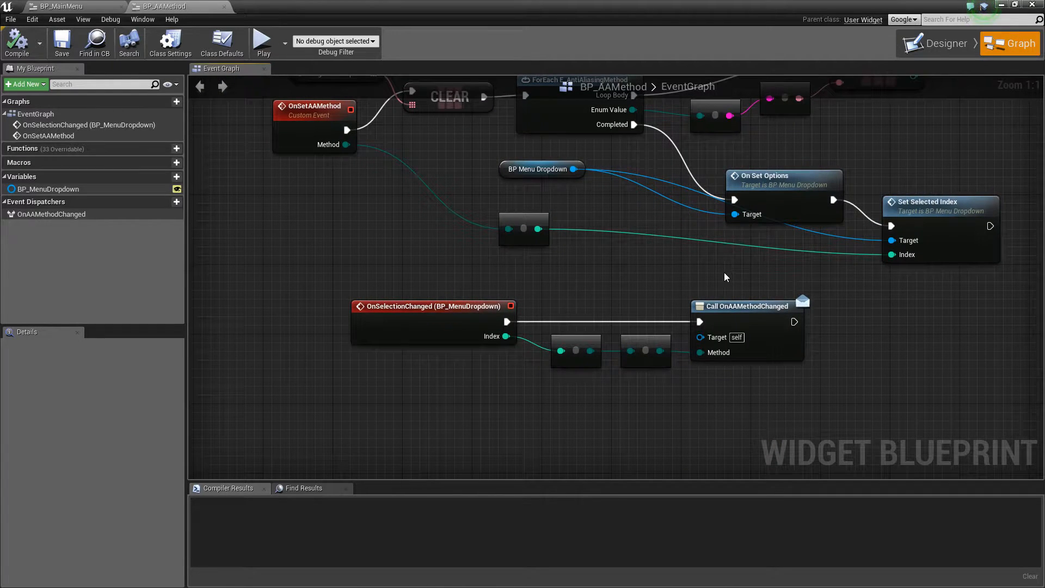
mouse_move(717, 295)
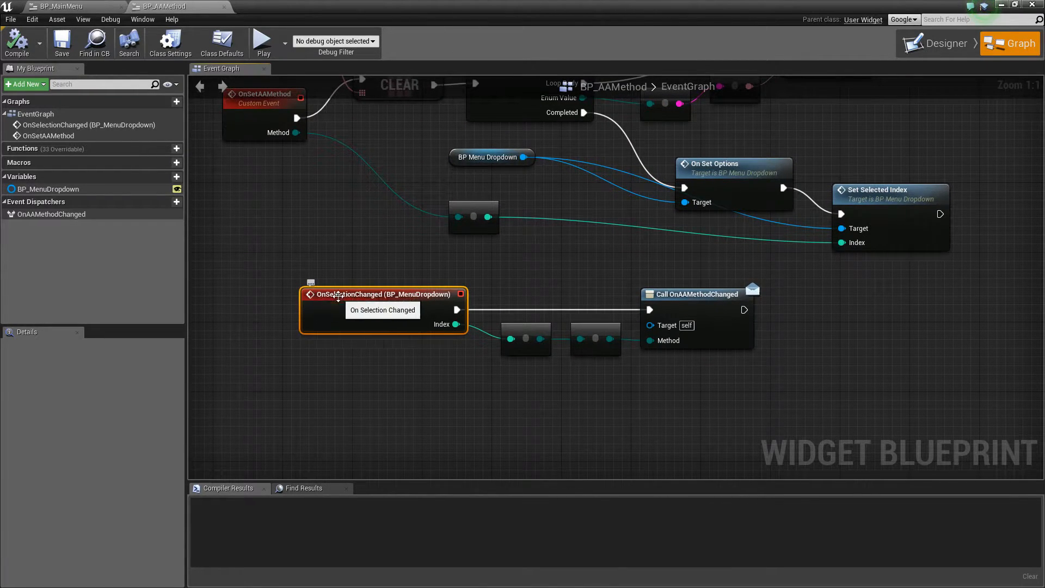
mouse_move(619, 279)
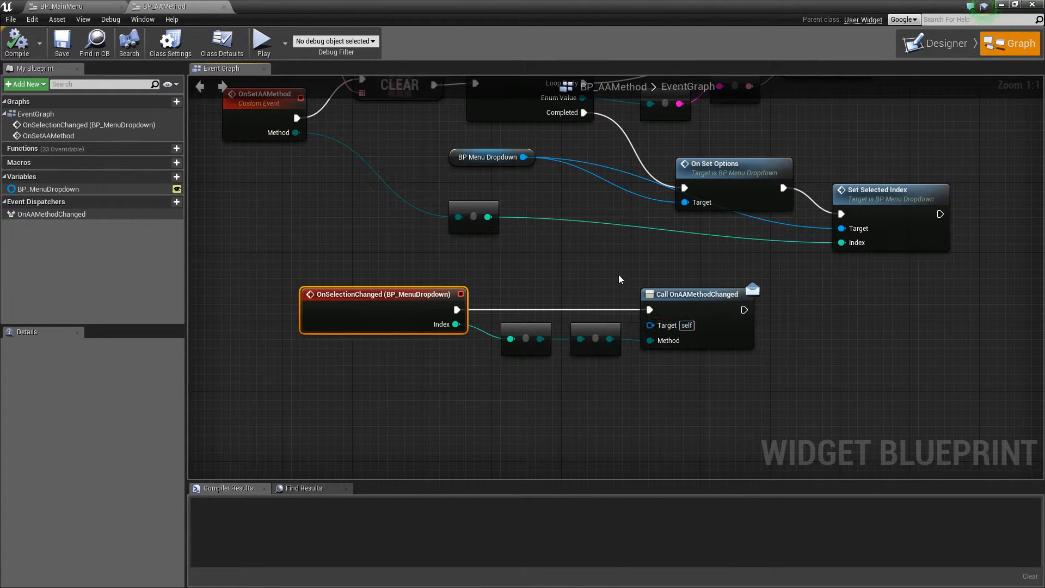
mouse_move(456, 324)
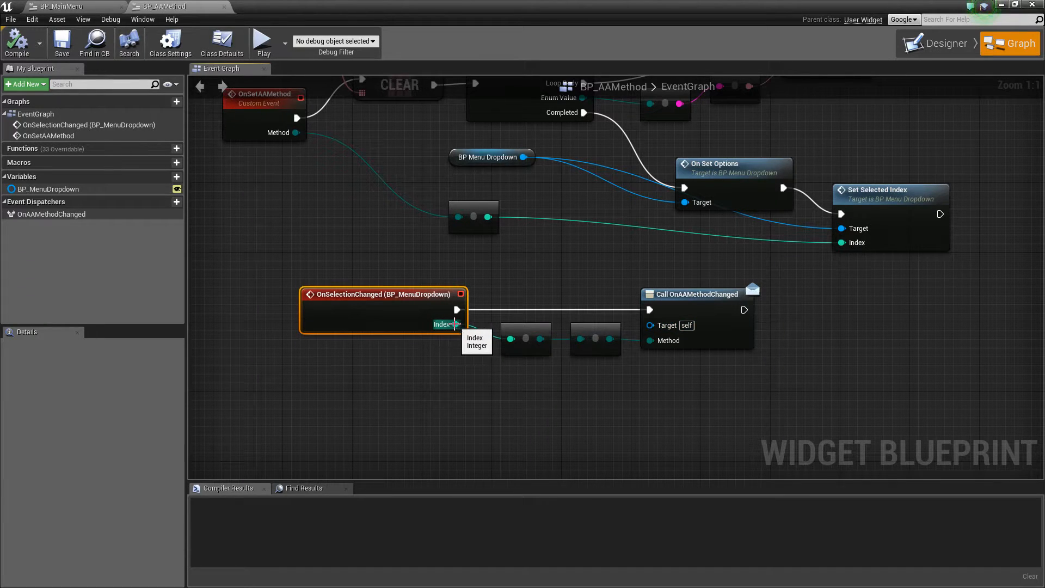
mouse_move(582, 335)
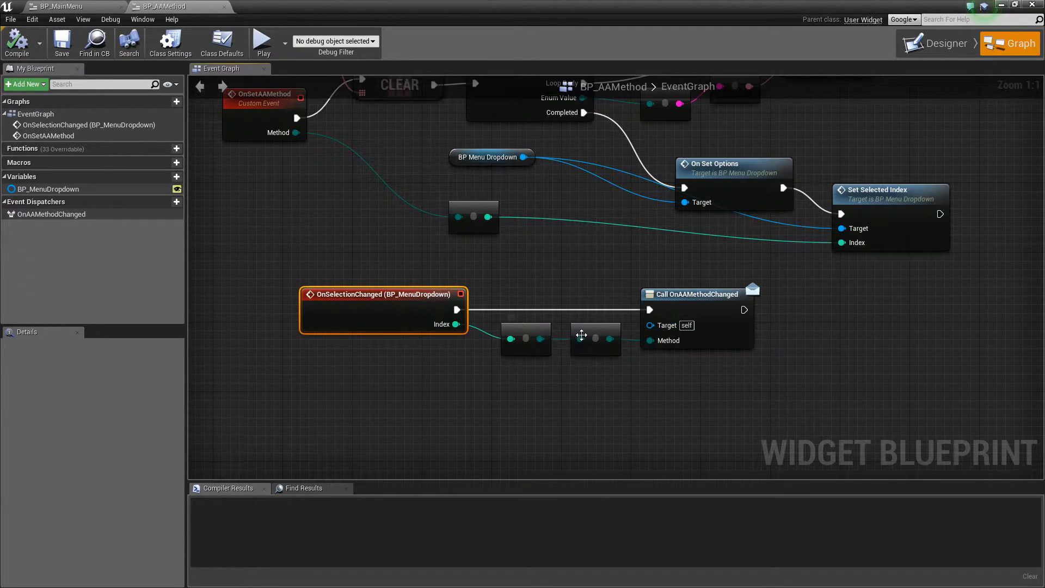
mouse_move(667, 341)
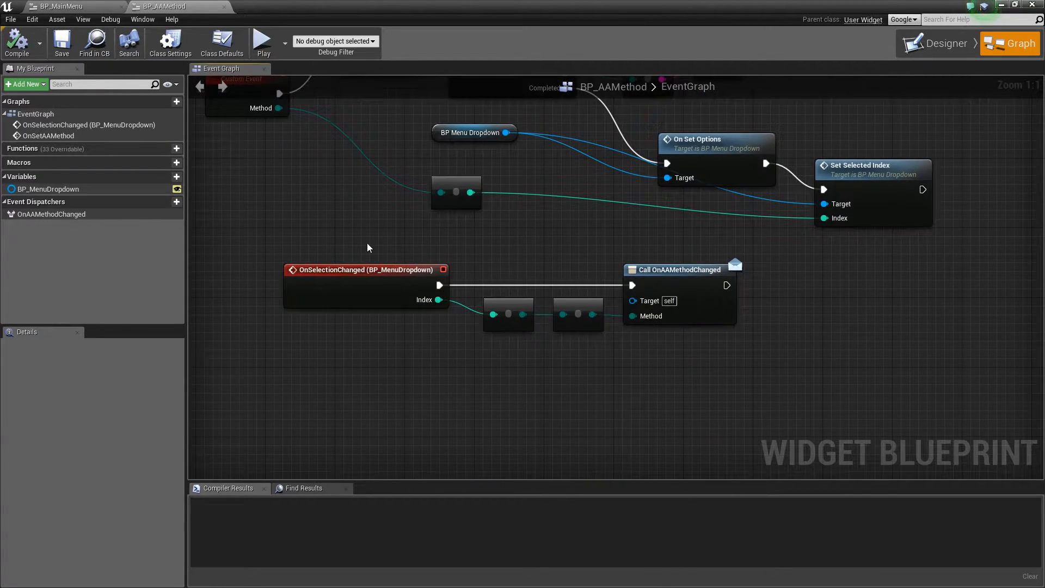
mouse_move(438, 300)
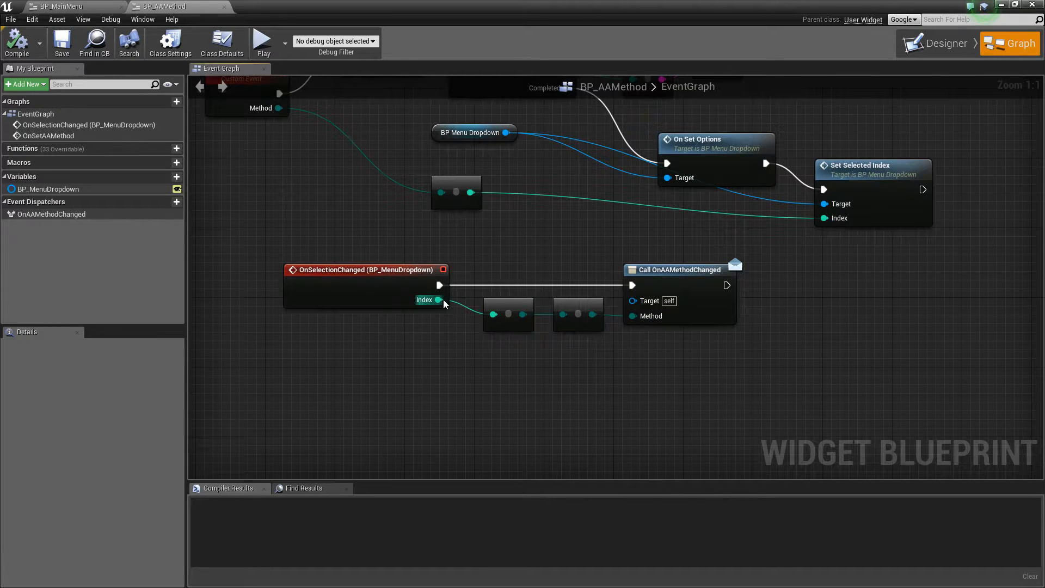
mouse_move(632, 315)
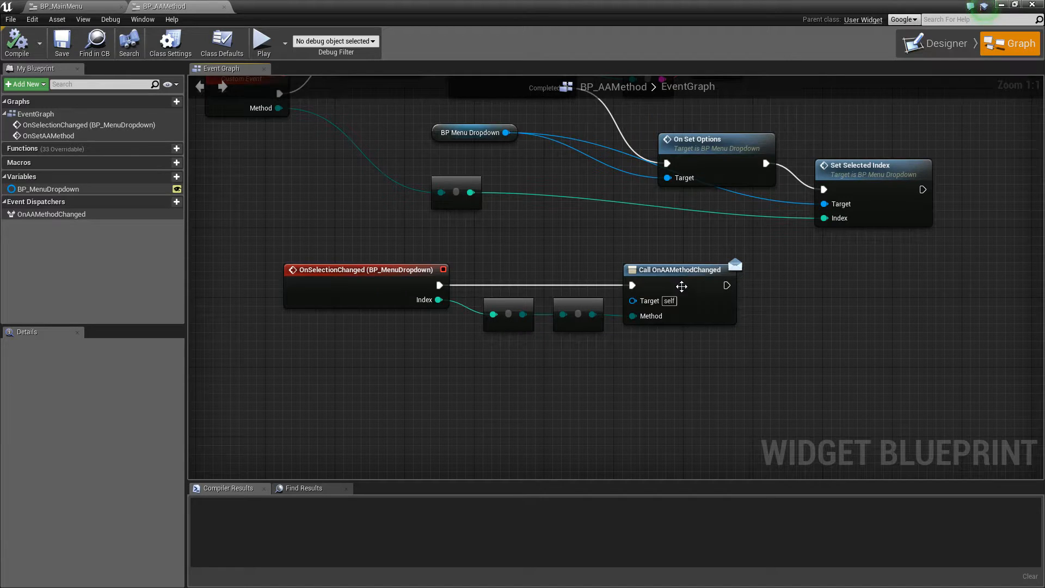
Step: Switch back to the BP_MainMenu tab and scroll down
left_click(941, 43)
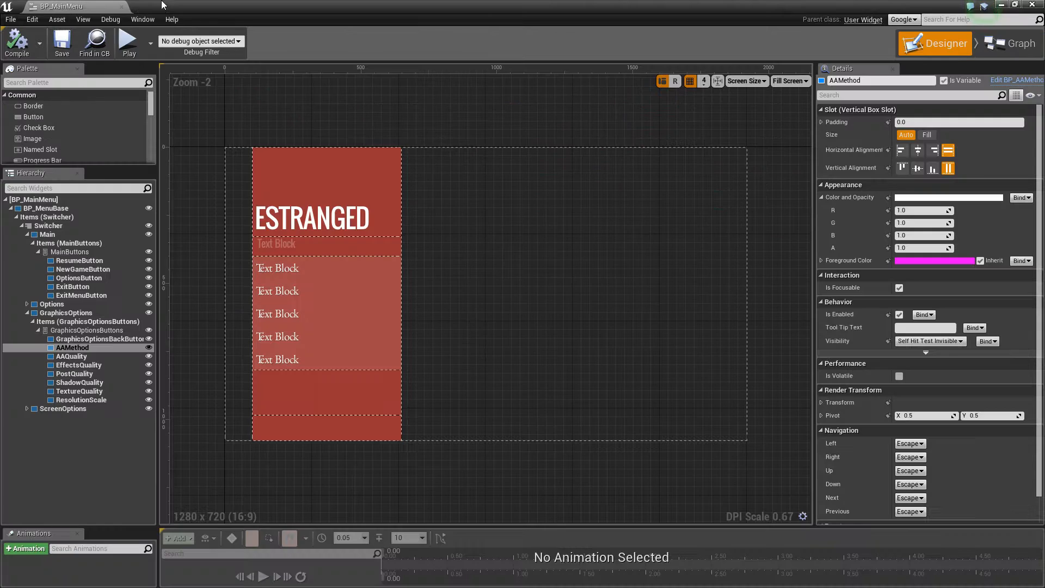
scroll("down", 3)
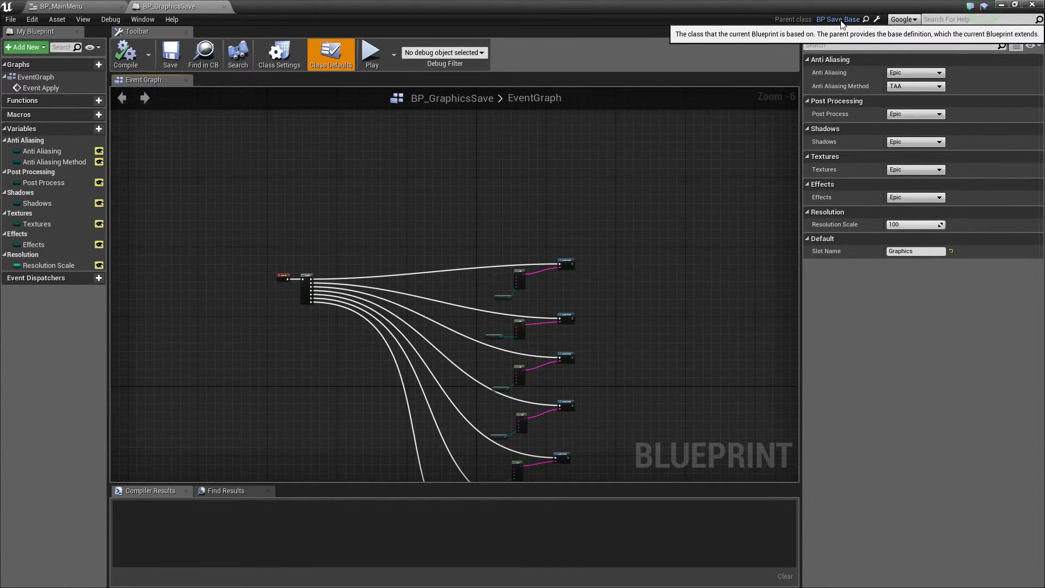
mouse_move(867, 27)
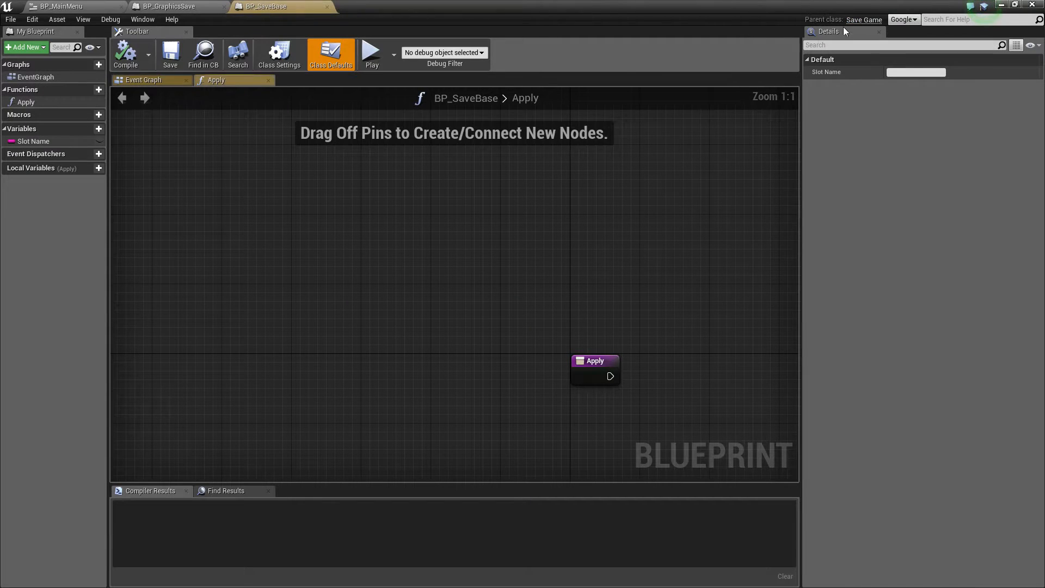
mouse_move(465, 313)
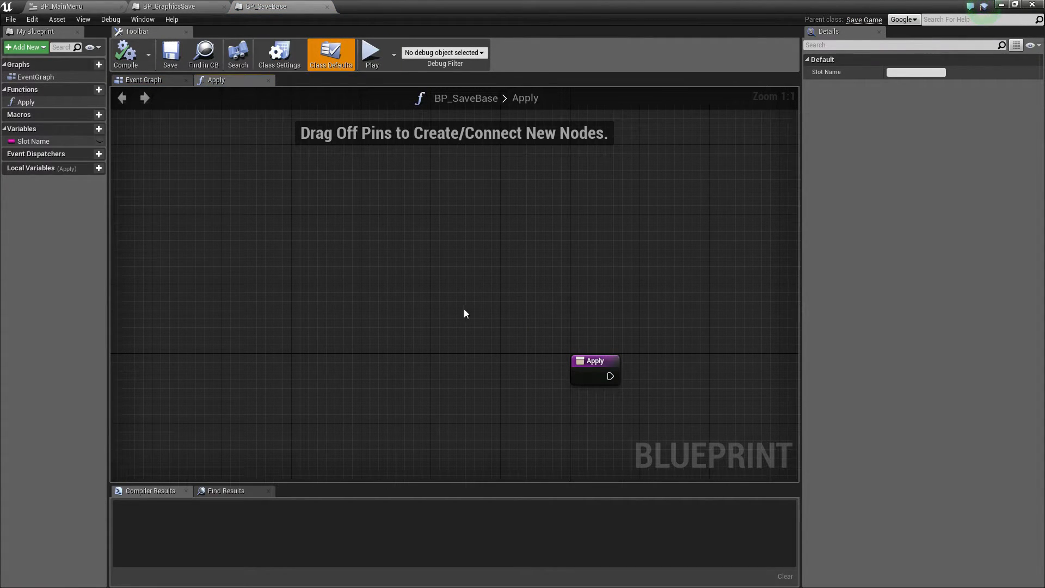
Step: In BP_SaveBase, view the empty Apply function and its string Slot Name variable
left_click(33, 141)
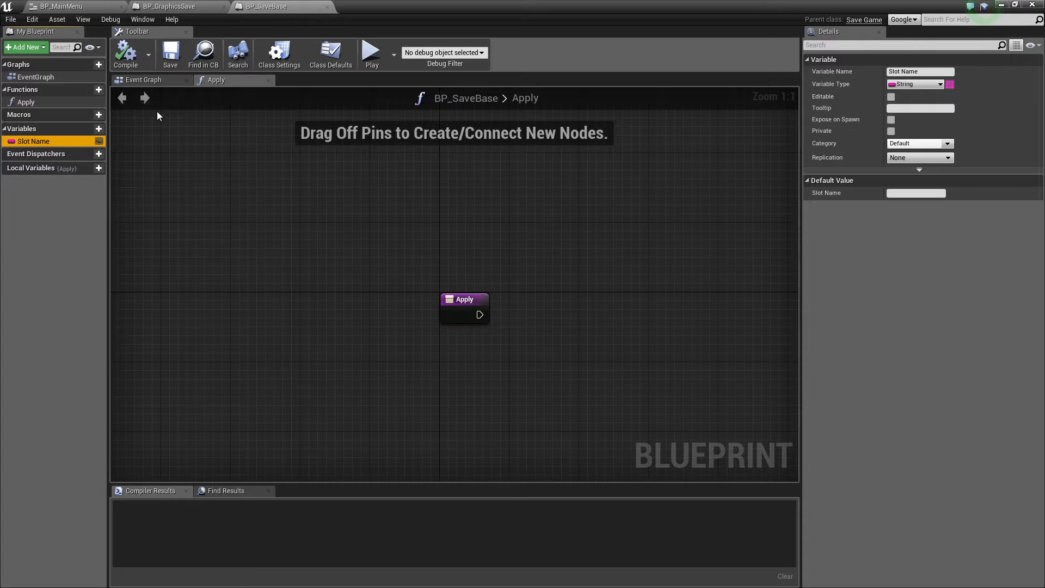
mouse_move(864, 20)
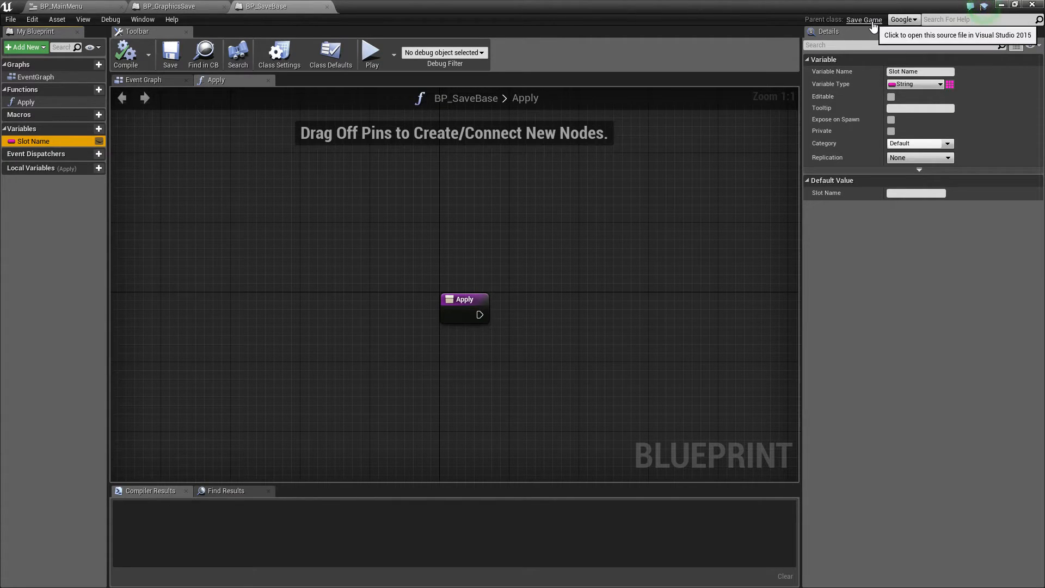
mouse_move(113, 109)
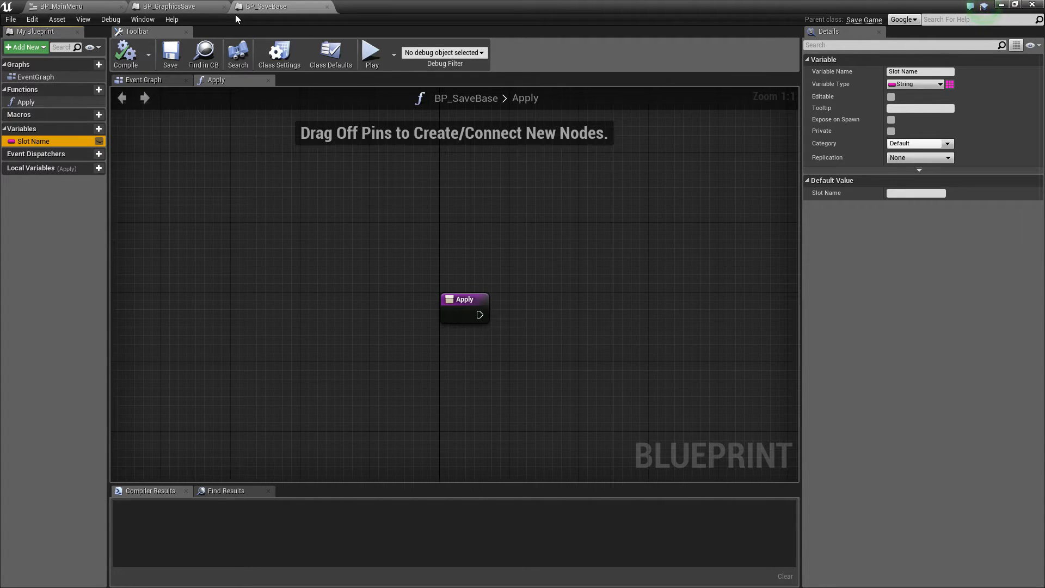
Step: Switch to BP_GraphicsSave and inspect the Post Process and Anti Aliasing variable defaults
left_click(171, 6)
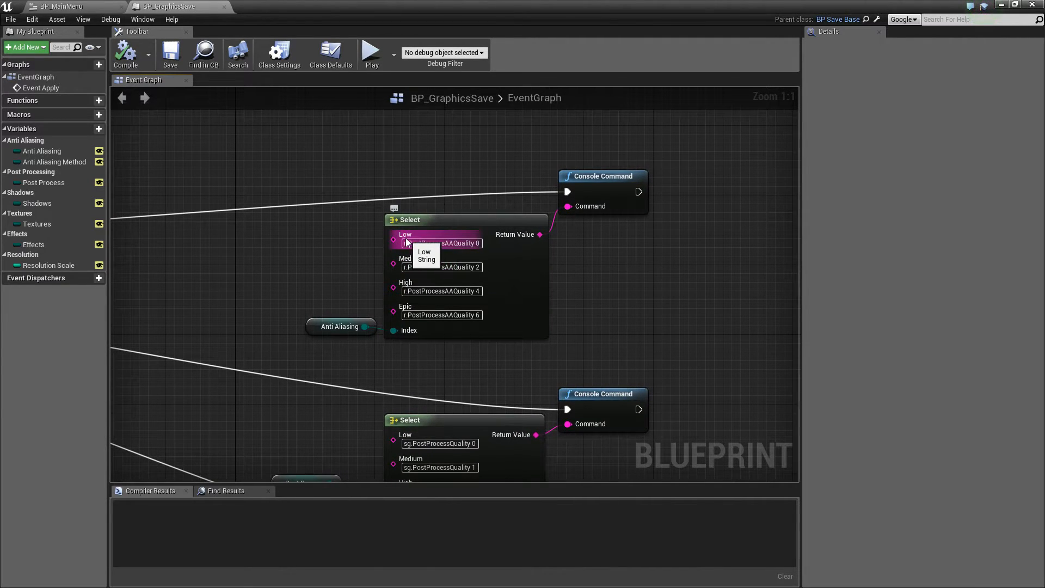
mouse_move(400, 244)
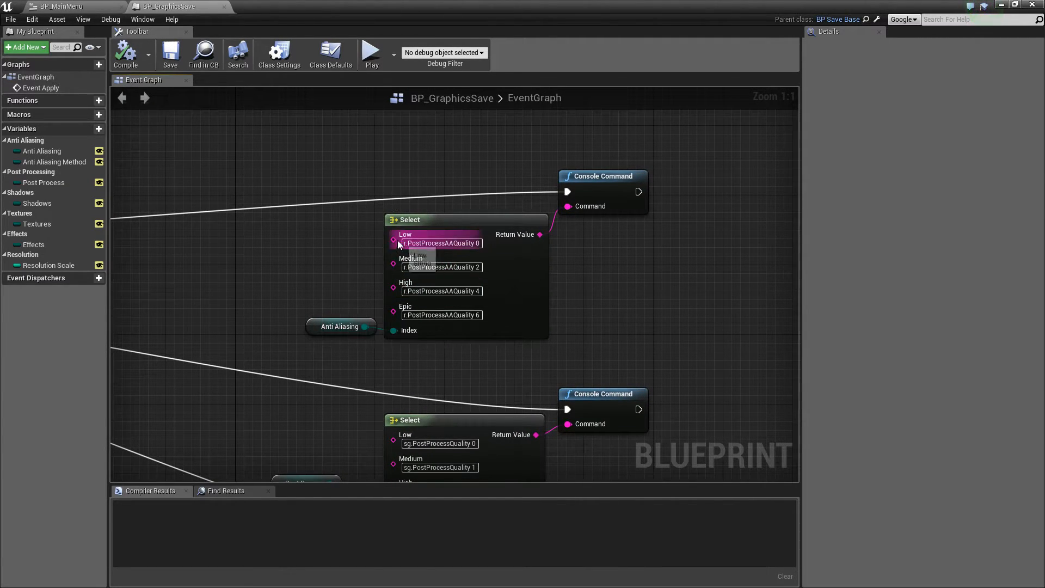
mouse_move(151, 227)
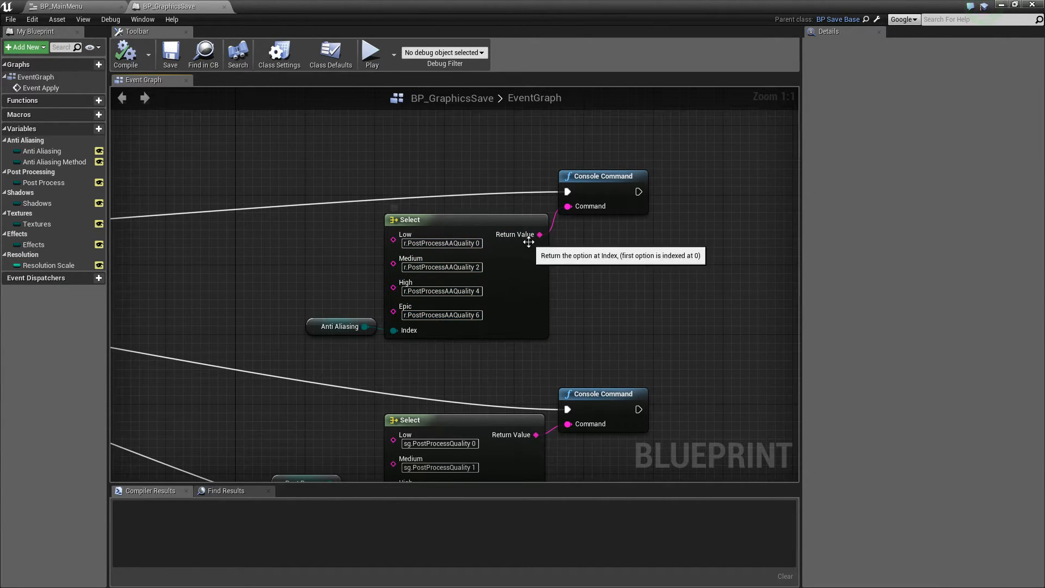
mouse_move(638, 193)
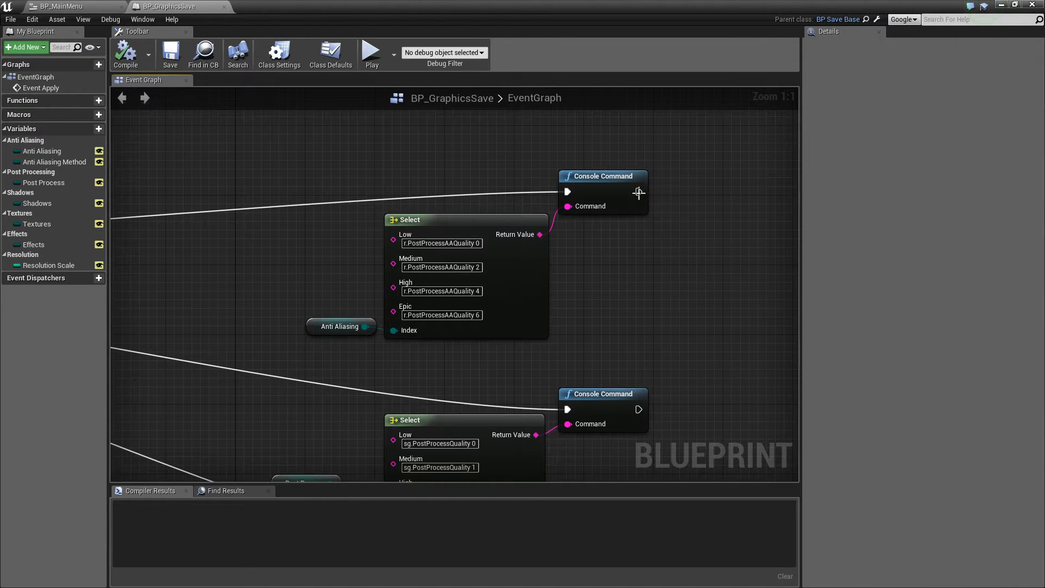
mouse_move(629, 164)
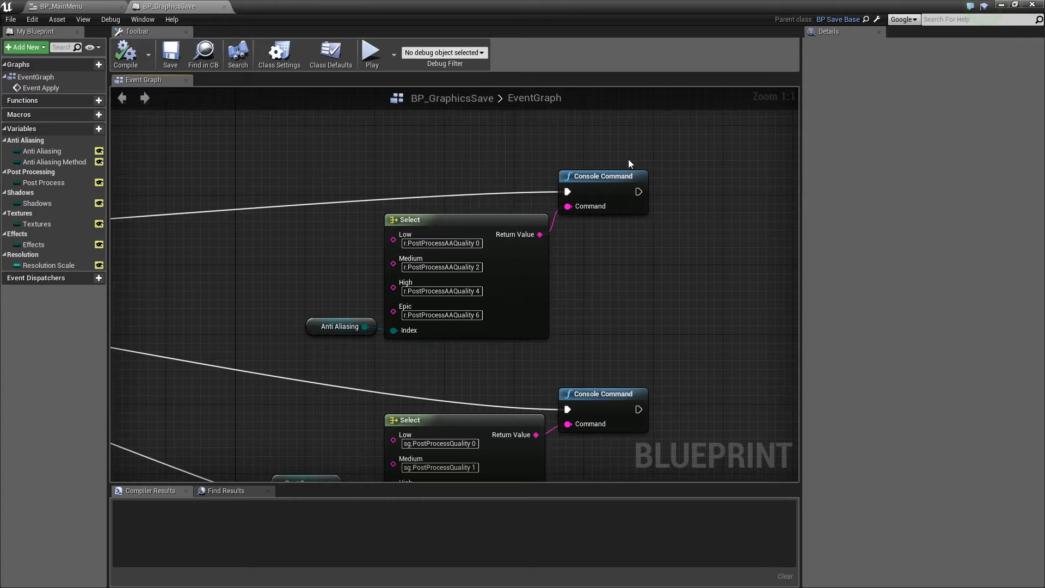
left_click(44, 183)
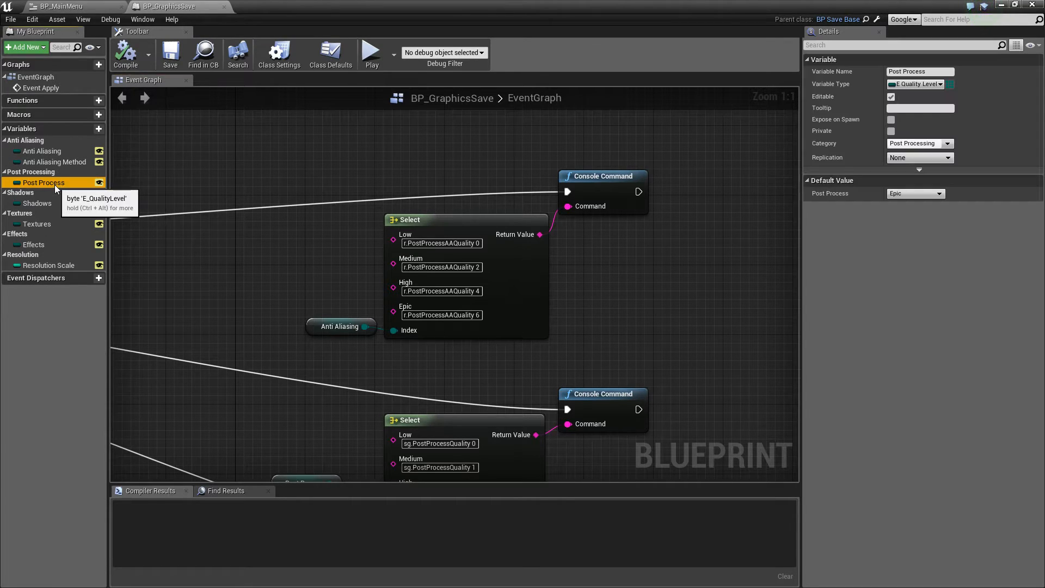
mouse_move(915, 193)
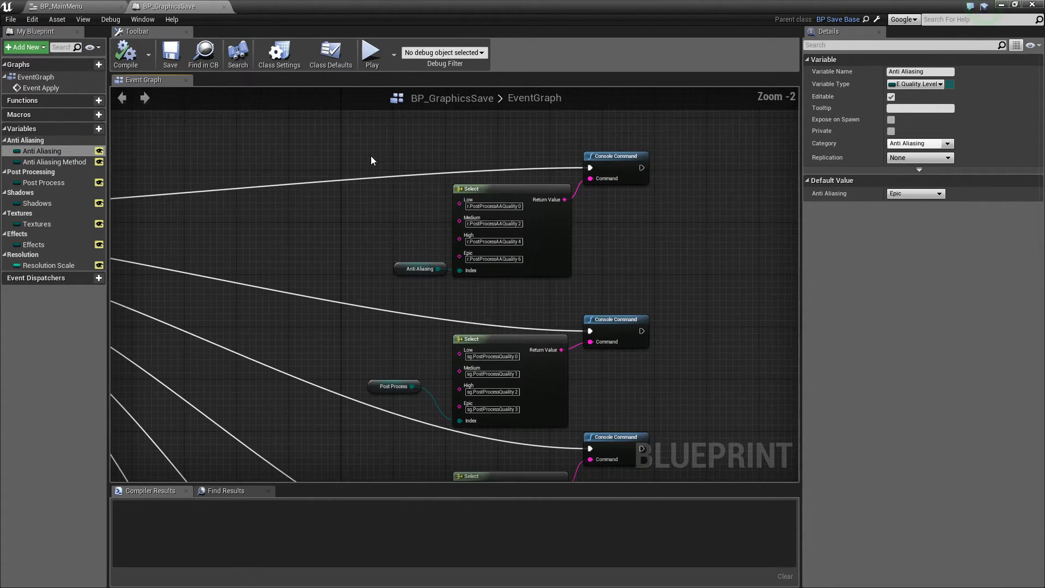
left_click(60, 6)
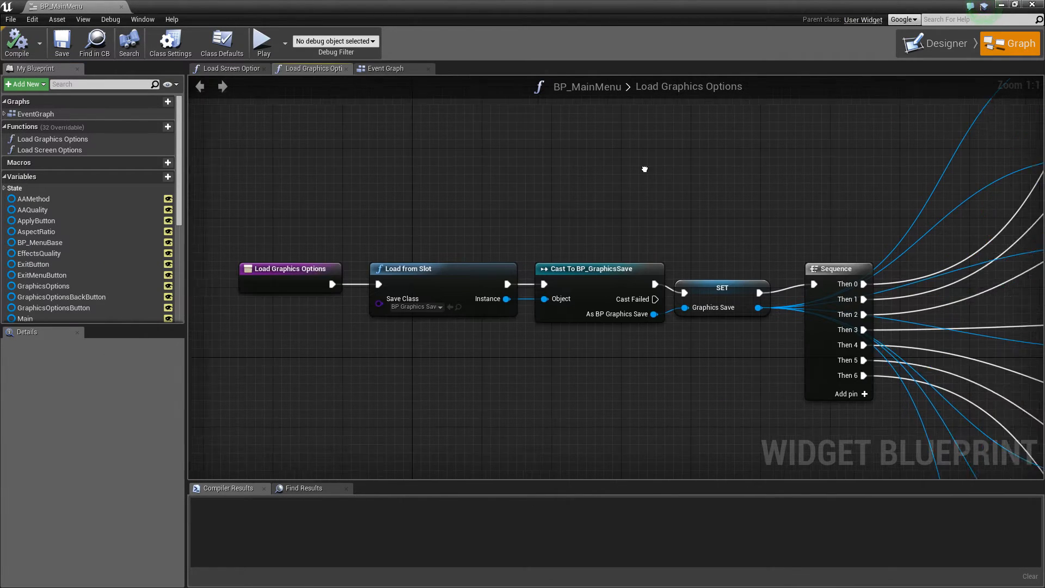
Step: Open BP_MainMenu's Event Graph and jump into the Save to Slot helper function
left_click(386, 68)
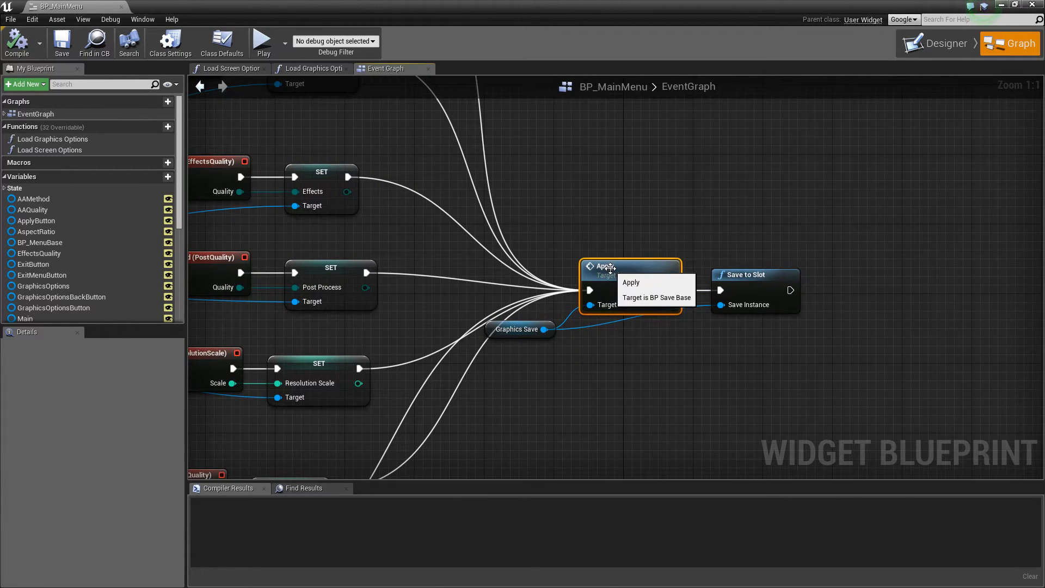
mouse_move(754, 274)
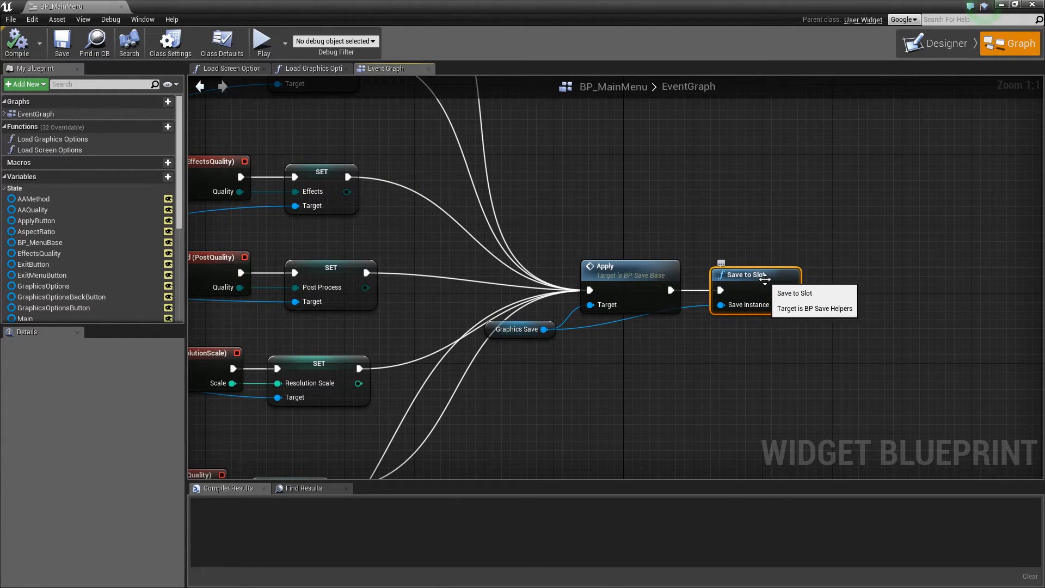
left_click(794, 293)
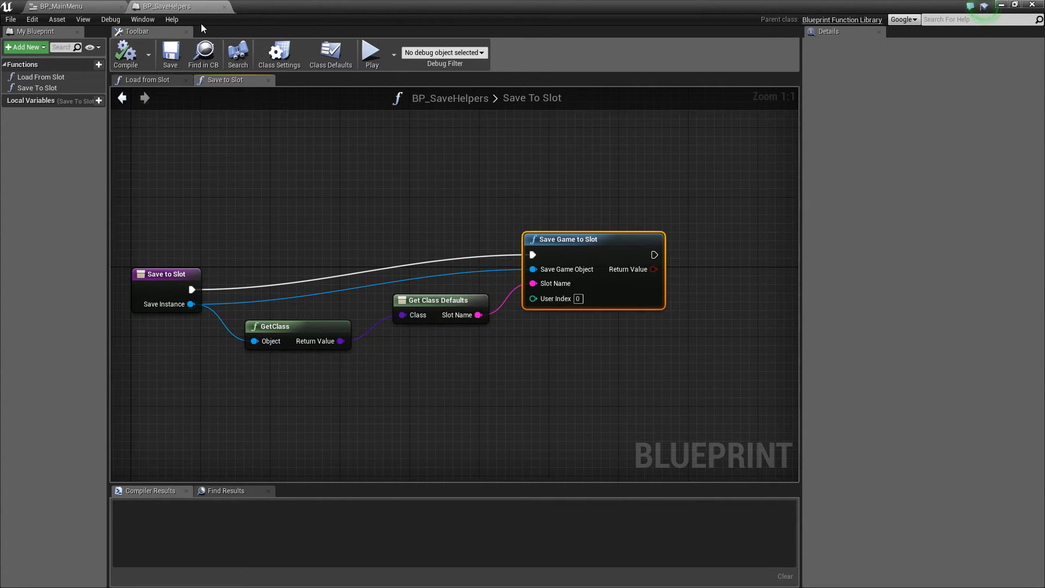
mouse_move(398, 158)
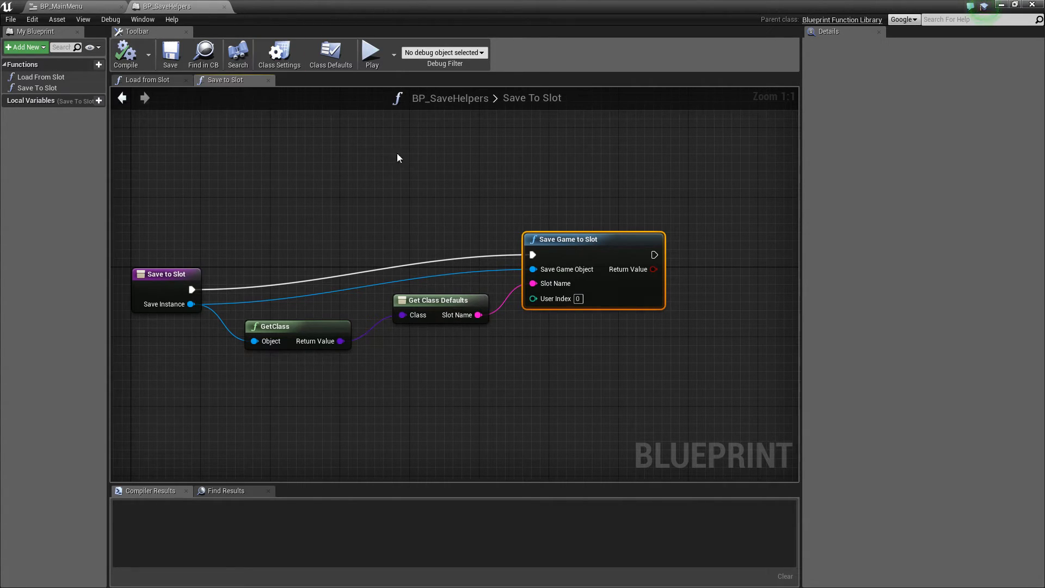
mouse_move(548, 241)
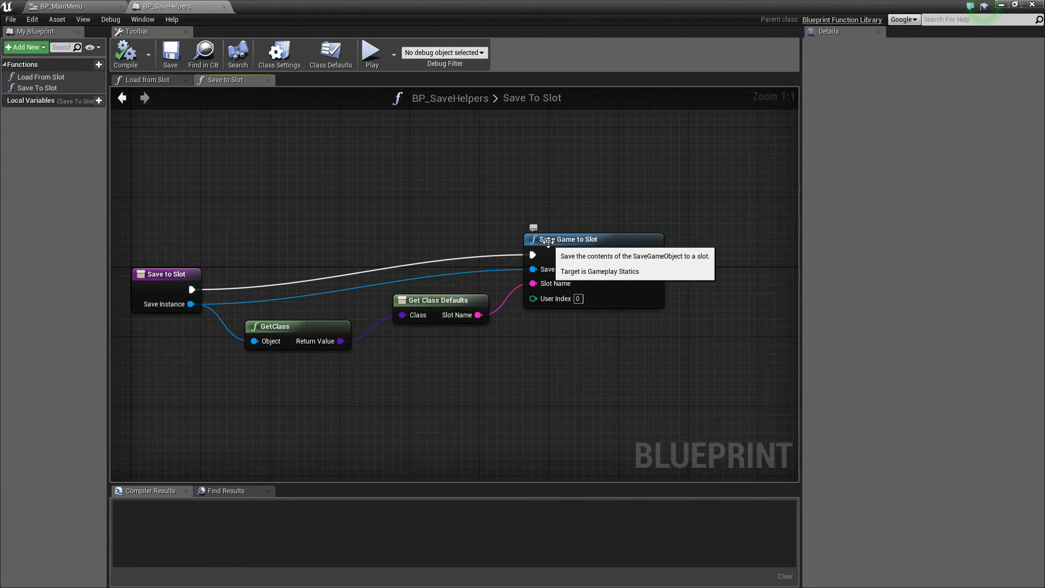
mouse_move(181, 6)
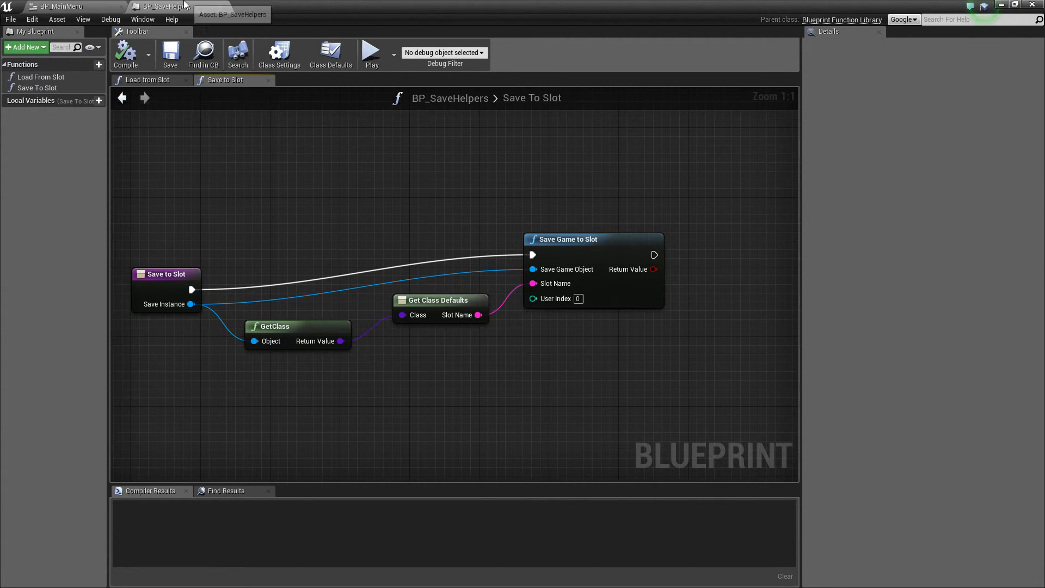
Step: Back in BP_MainMenu's EventGraph, zoom around the graphics change events and select the Apply node
left_click(63, 6)
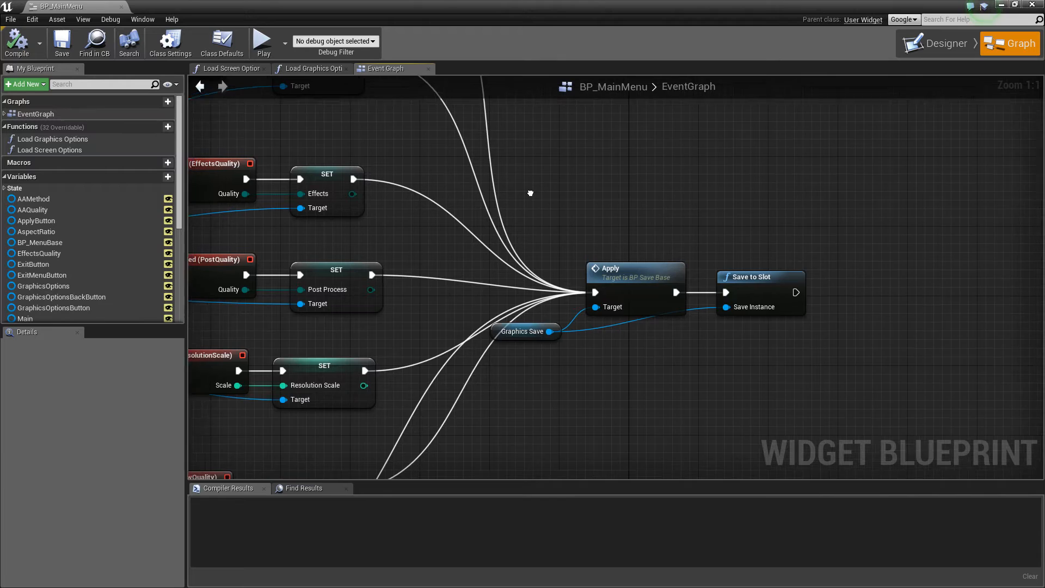
scroll("down", 3)
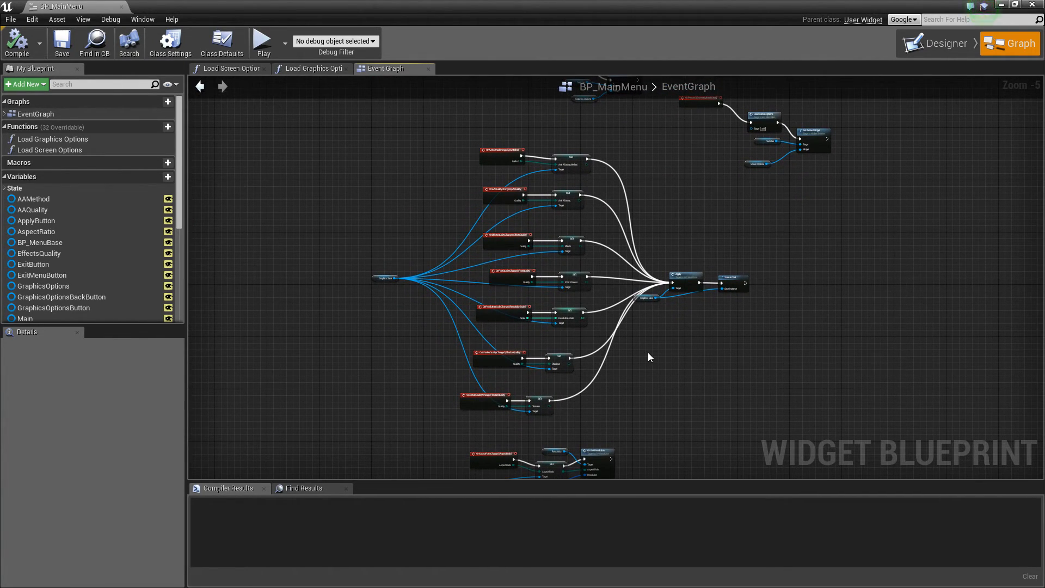
mouse_move(67, 6)
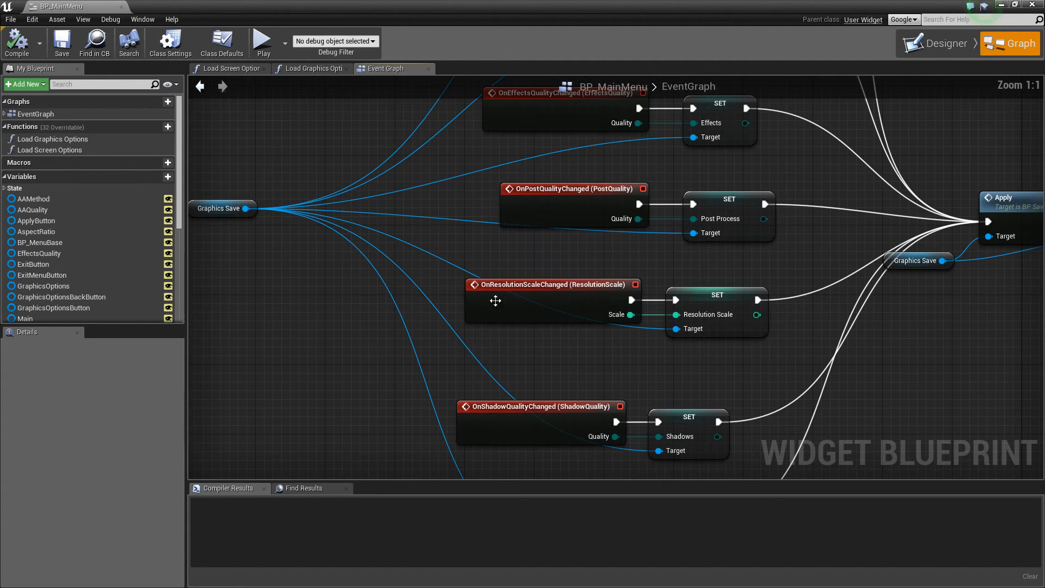
scroll("down", 3)
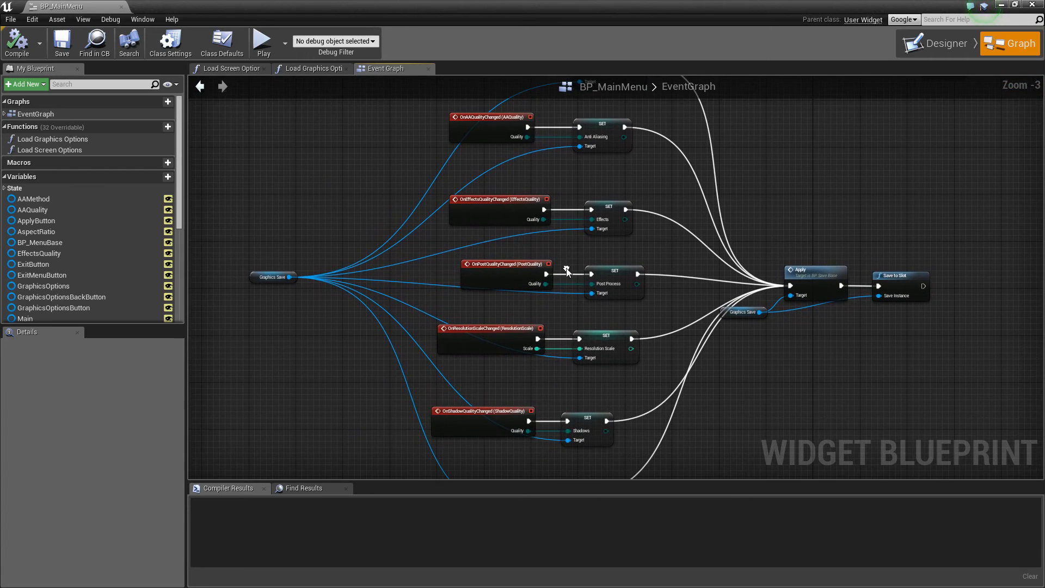
scroll("down", 3)
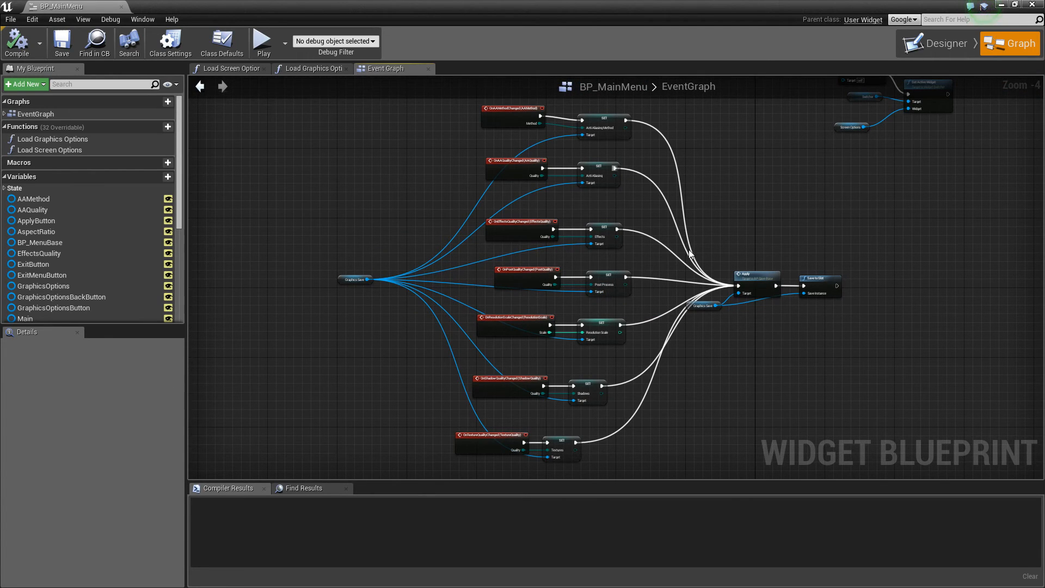
left_click(757, 284)
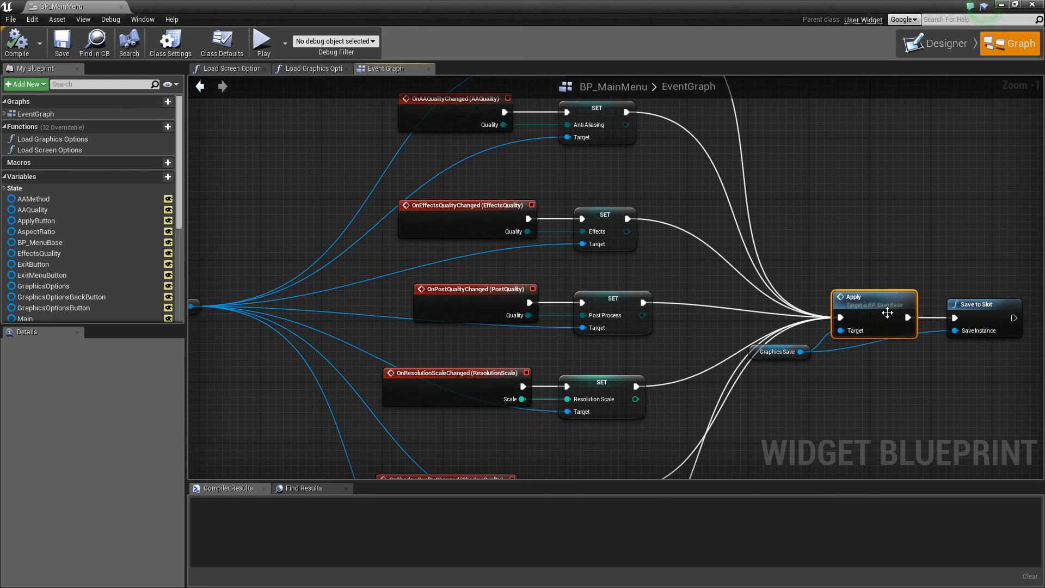
mouse_move(63, 6)
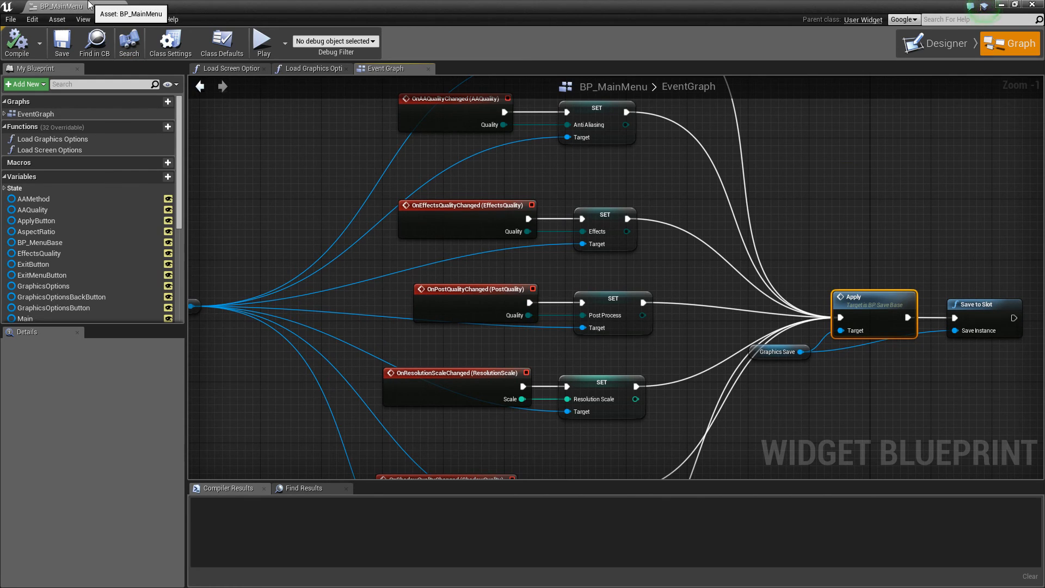